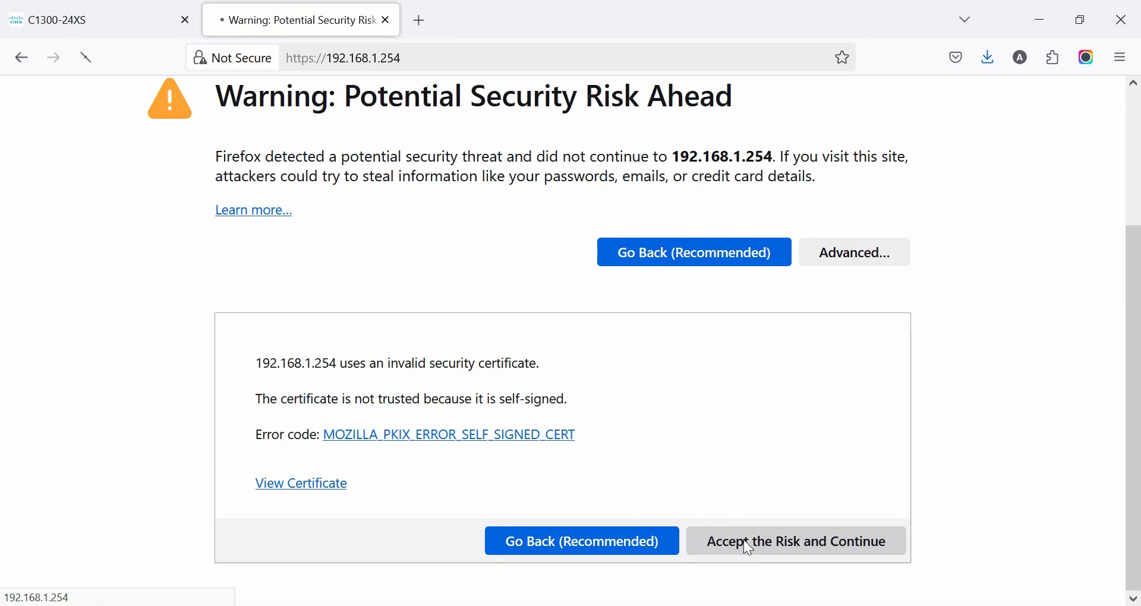
Step: Accept the Firefox certificate warning and log in with the default cisco account
left_click(795, 541)
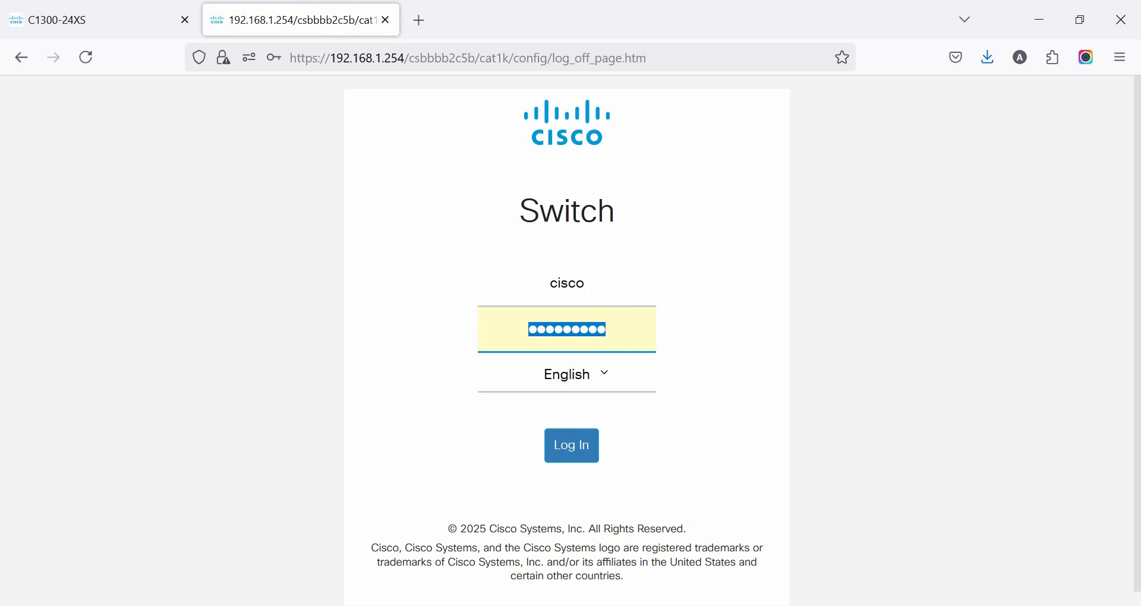
left_click(571, 445)
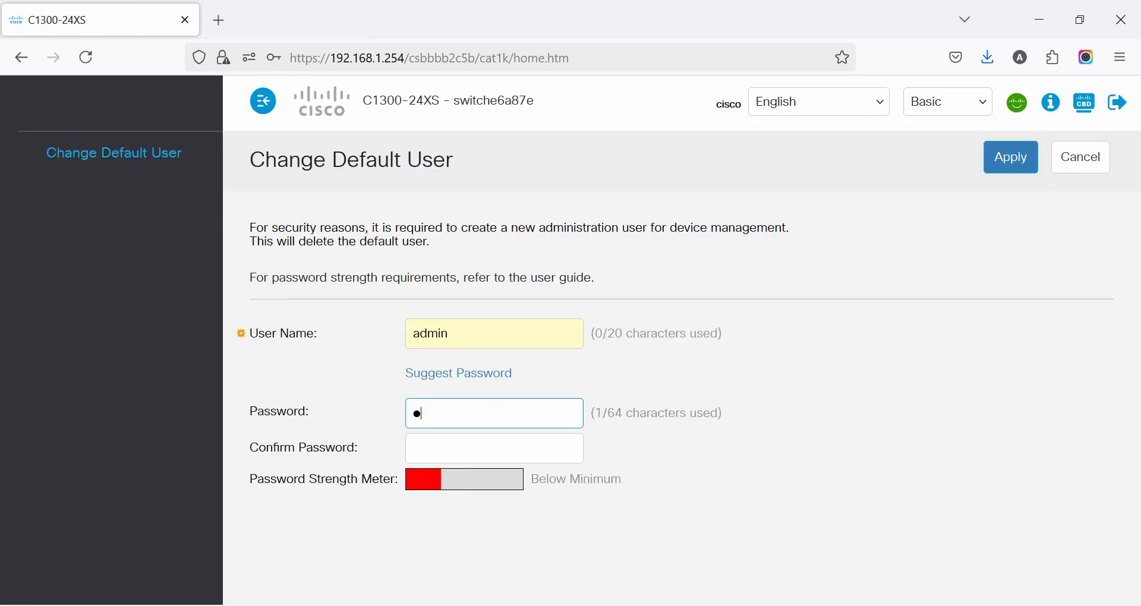
Step: Create user 'admin' with a new, confirmed password and apply it
type("•")
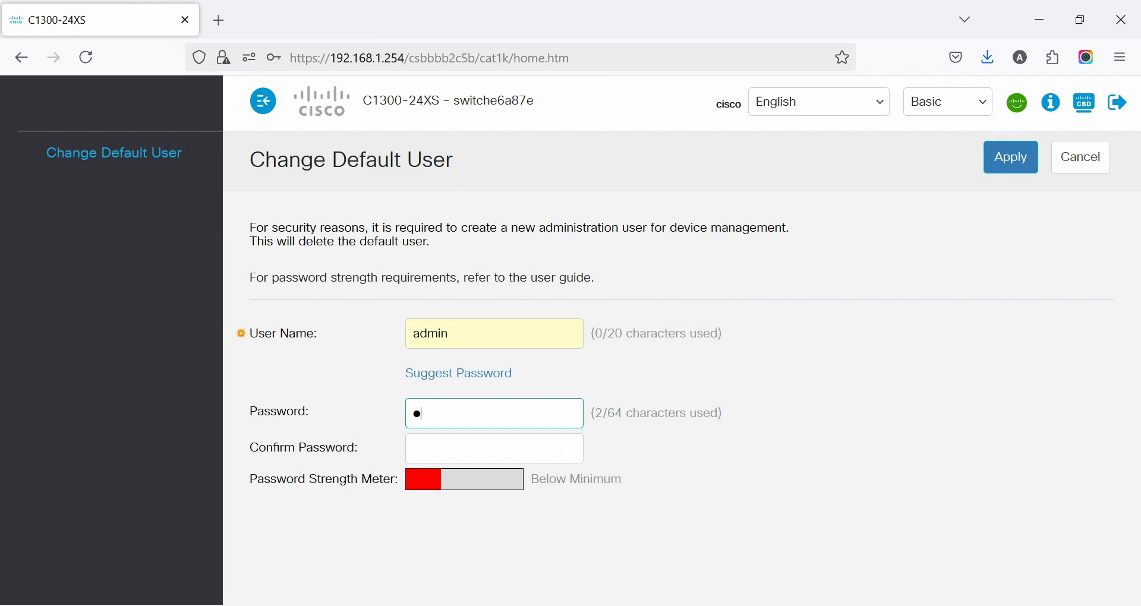
type("•")
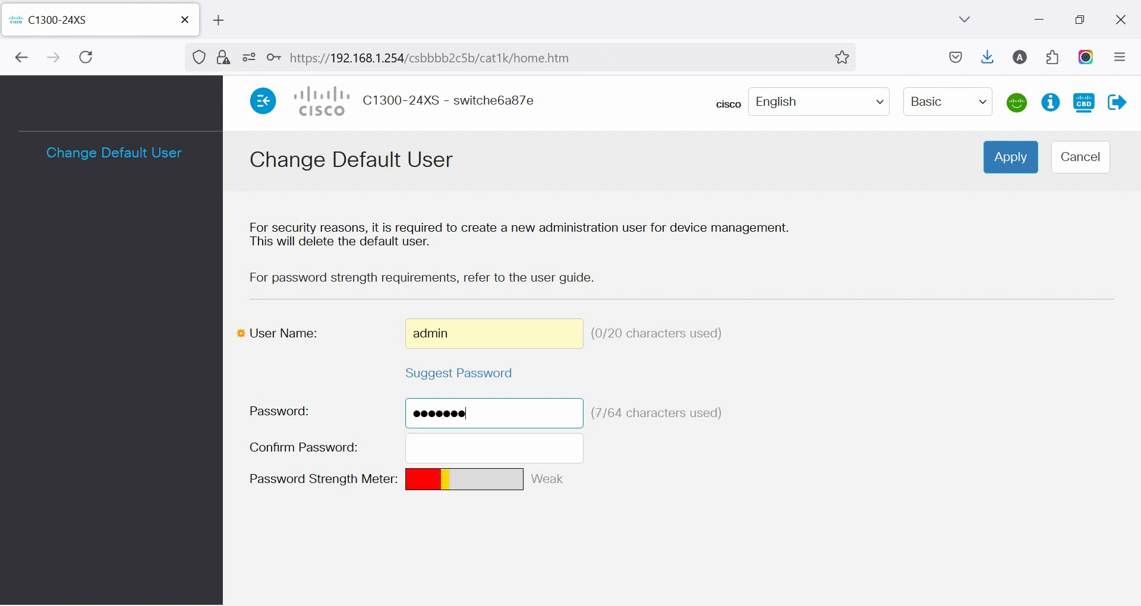
left_click(493, 447)
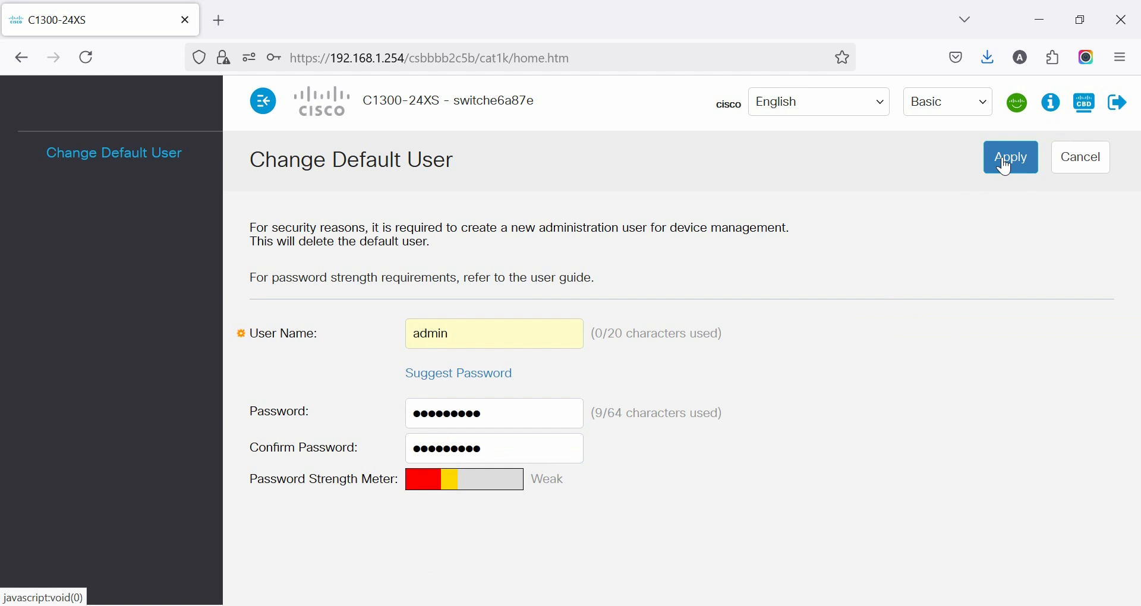
left_click(1011, 157)
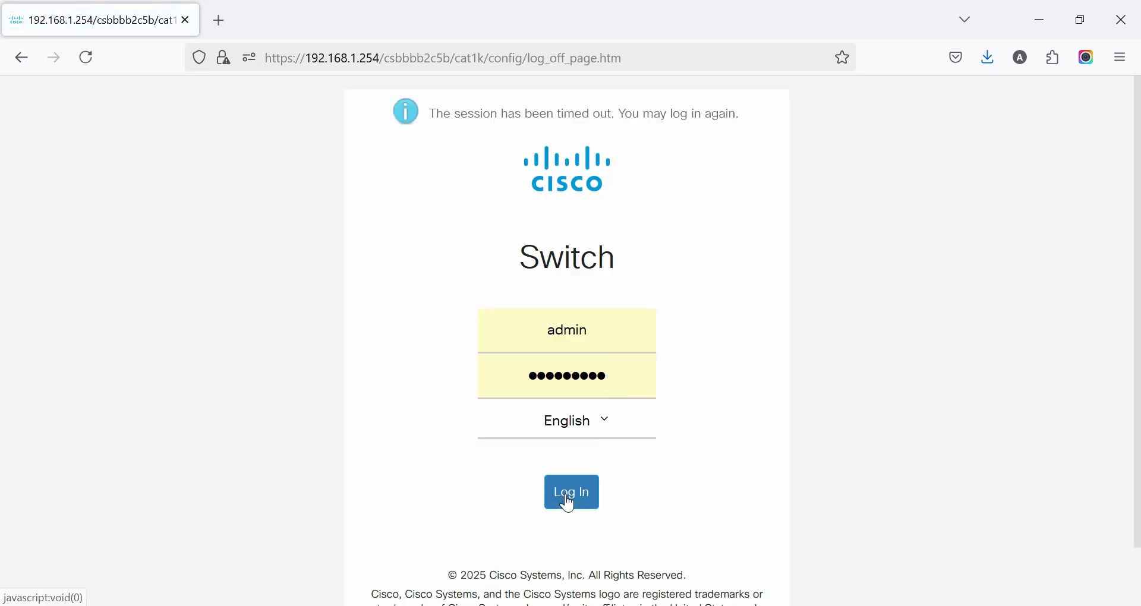
Step: Log back in with the admin credentials to reach Getting Started
left_click(571, 492)
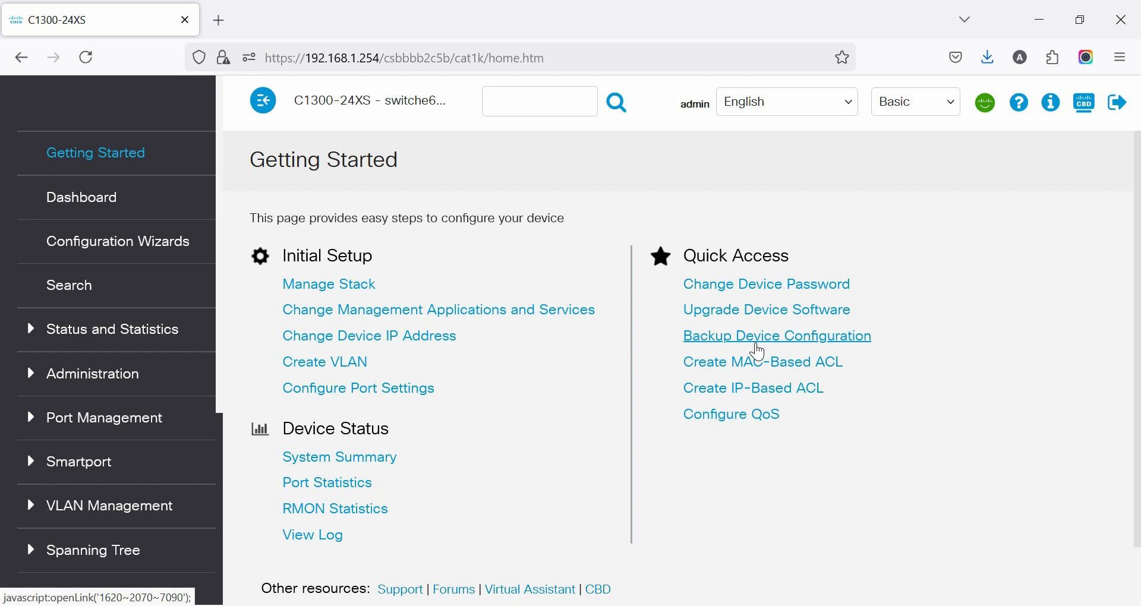
mouse_move(358, 388)
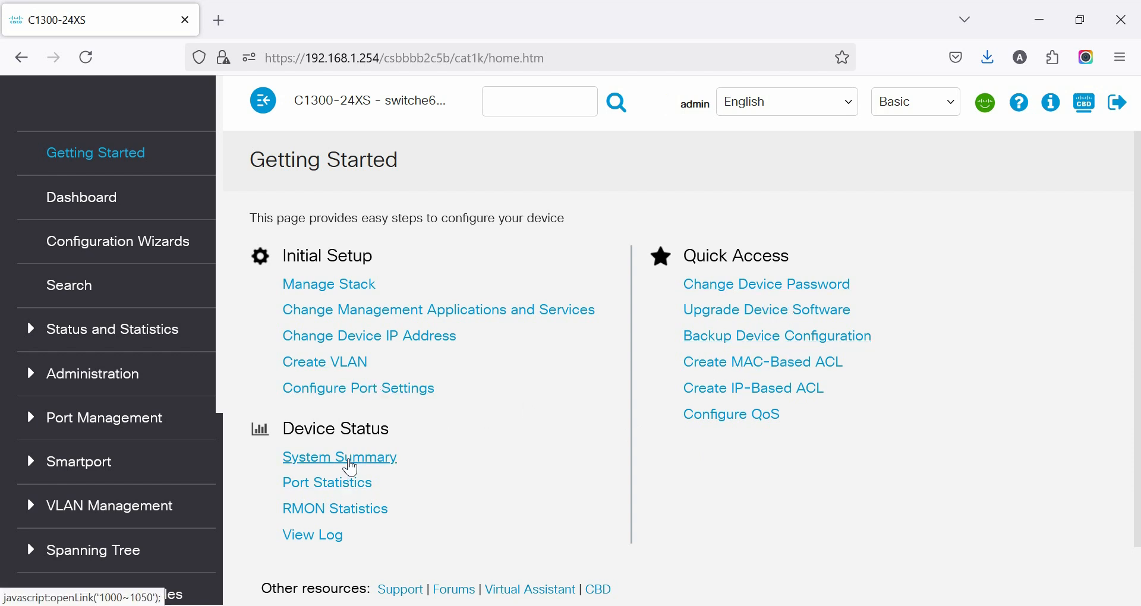
Step: Set System Location to NHQ-DC-Dis-SW5, apply it, and save the configuration
left_click(339, 457)
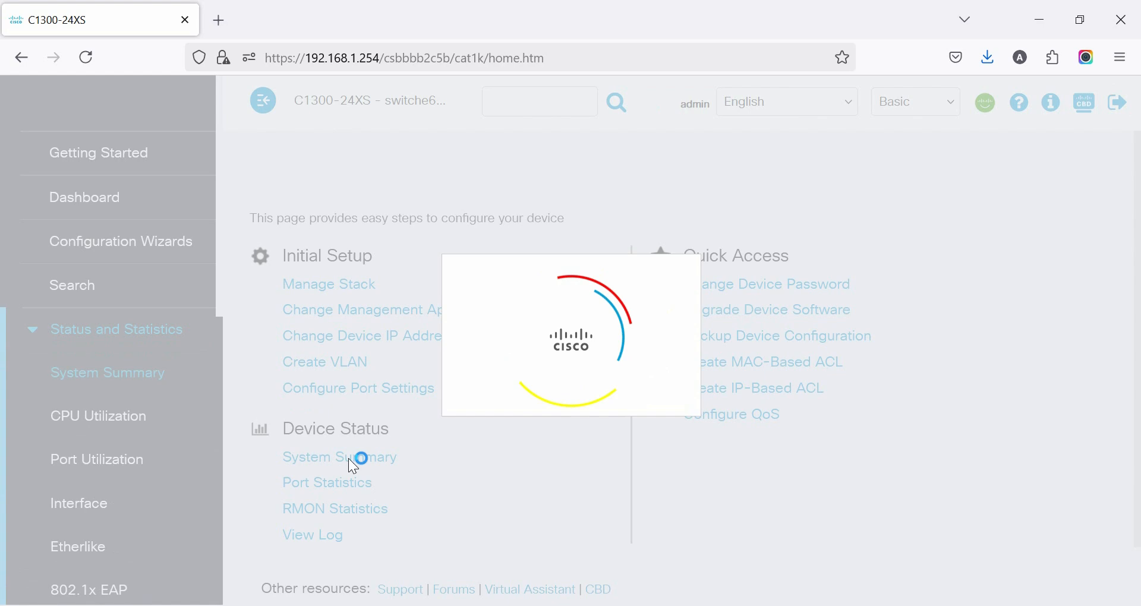
left_click(340, 457)
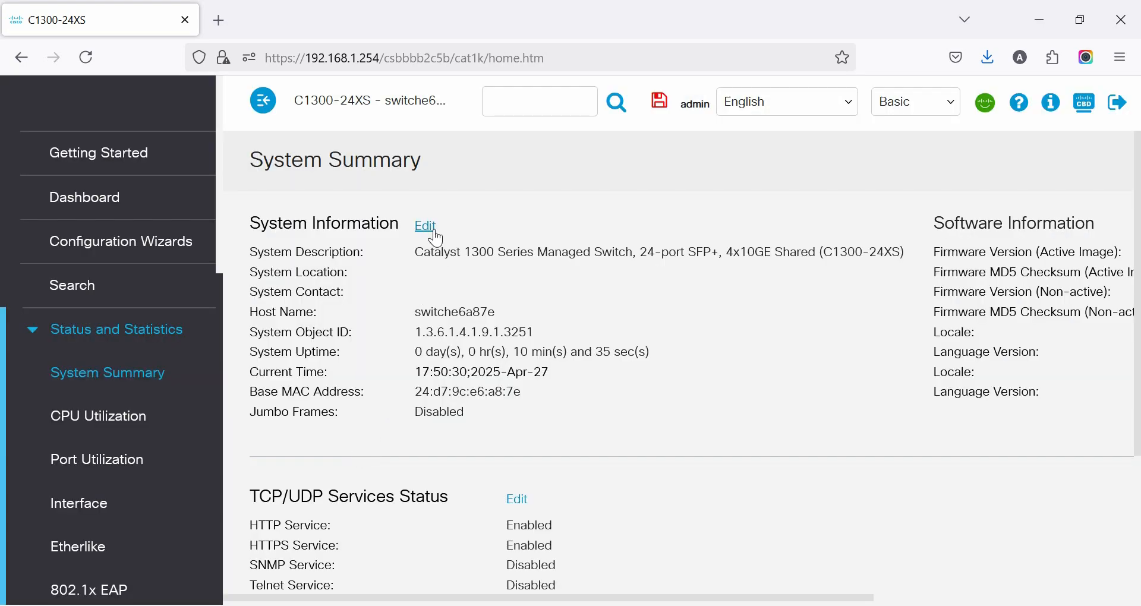
left_click(115, 328)
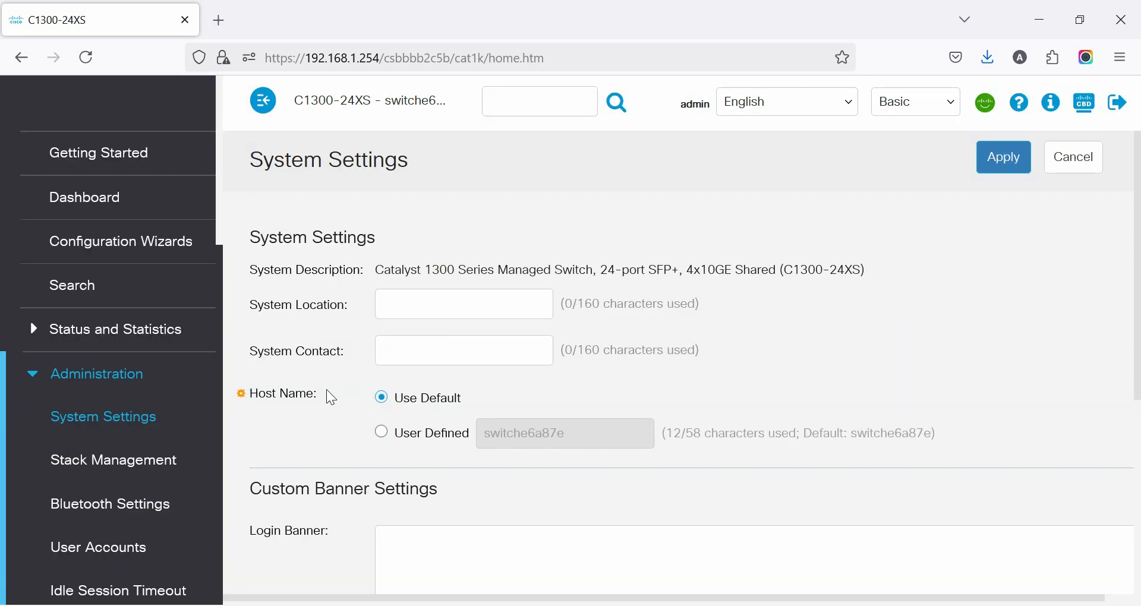
left_click(464, 303)
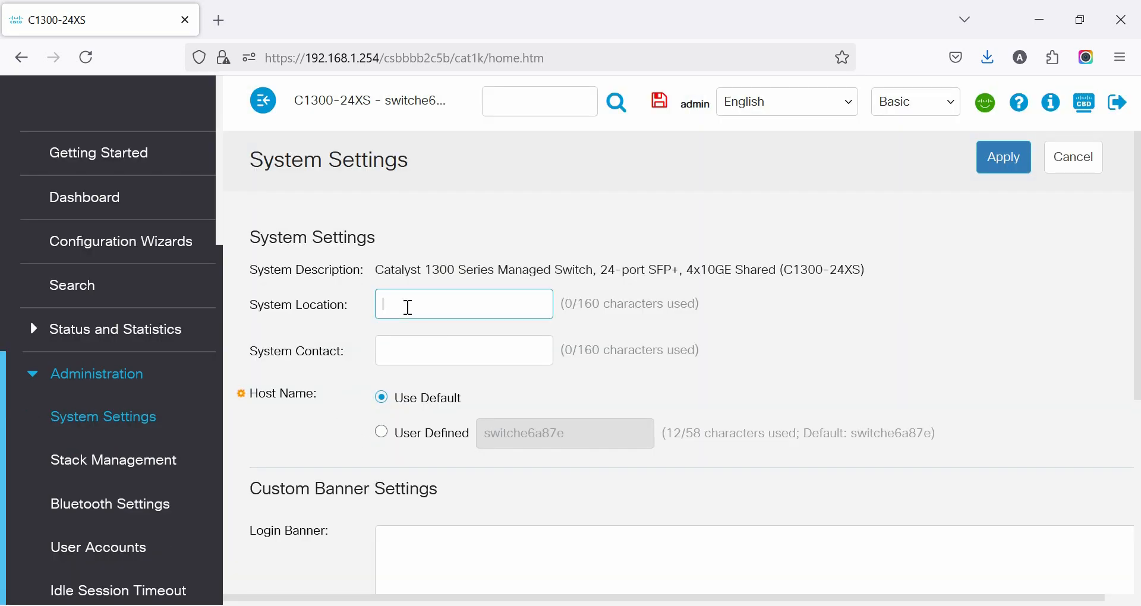
type("NHQ-")
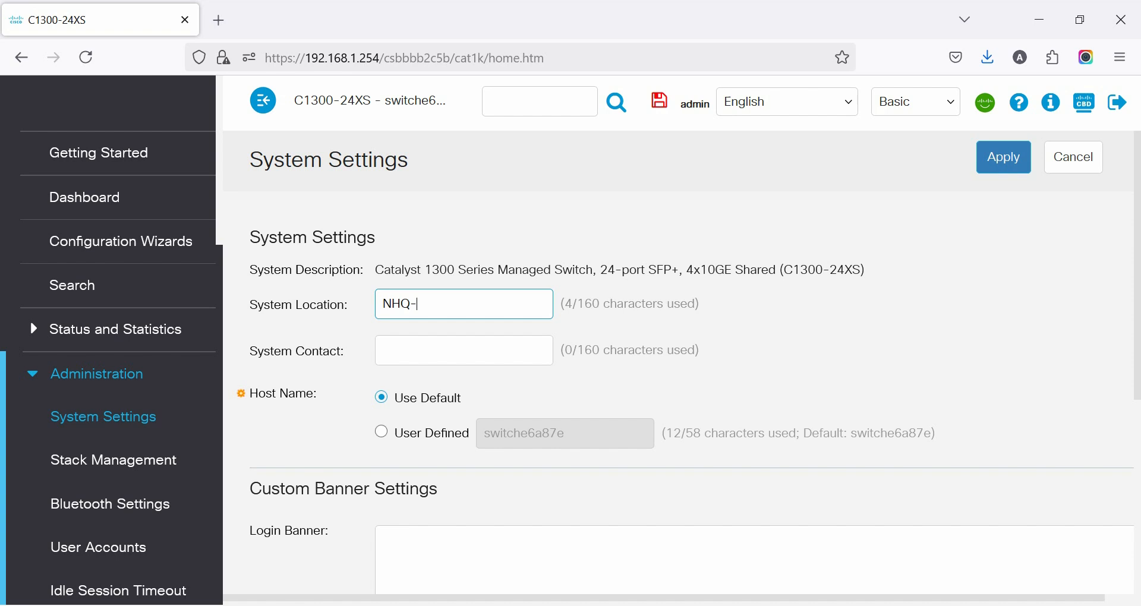
type("DC-")
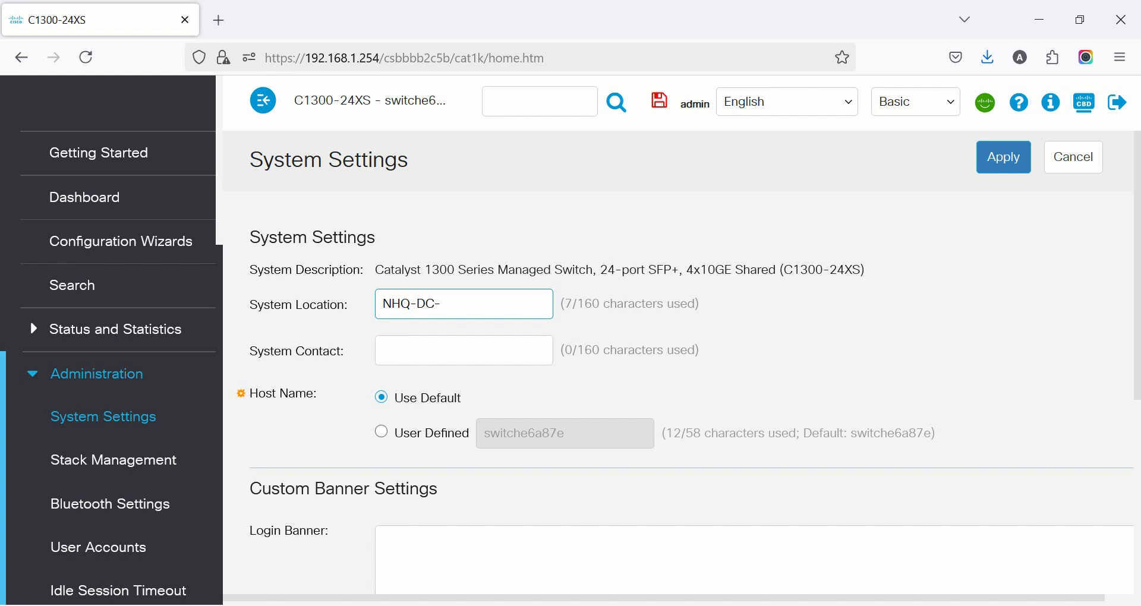
type("DIS")
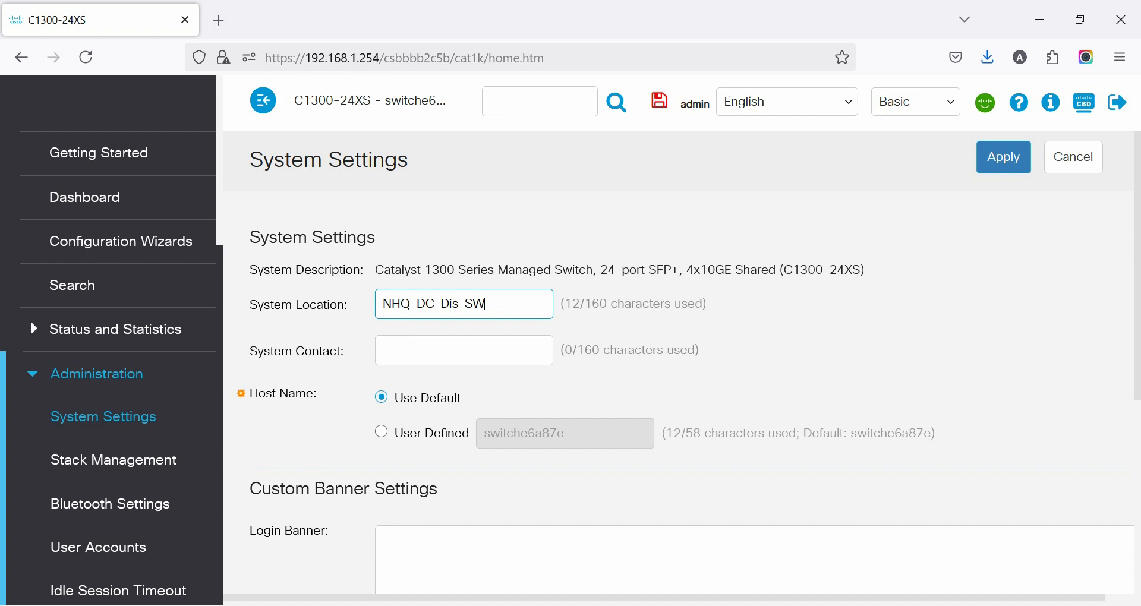
type("5")
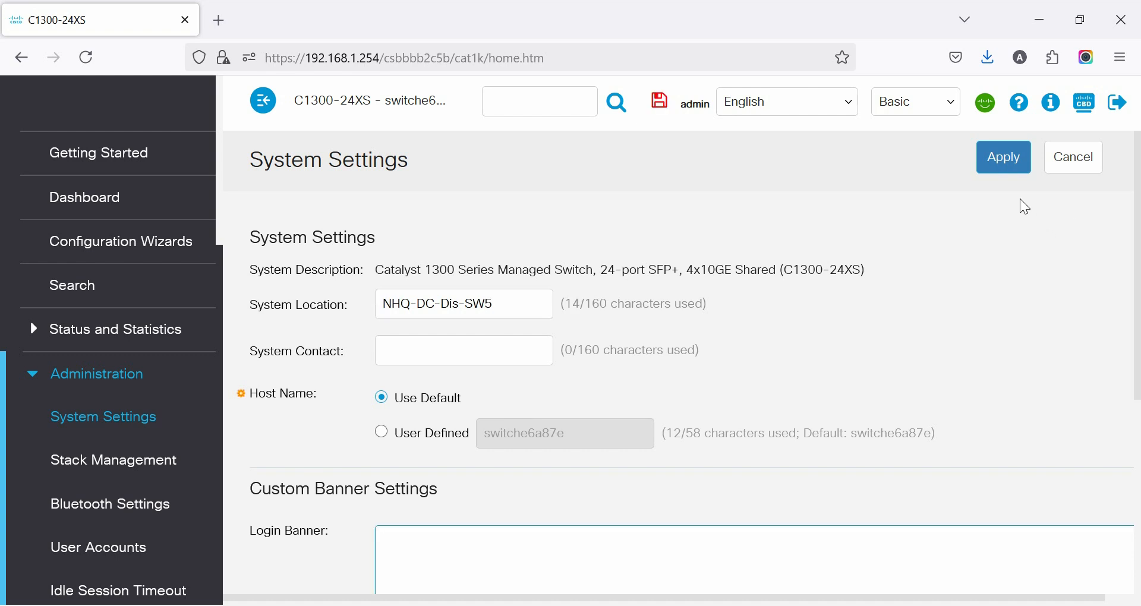
mouse_move(1005, 167)
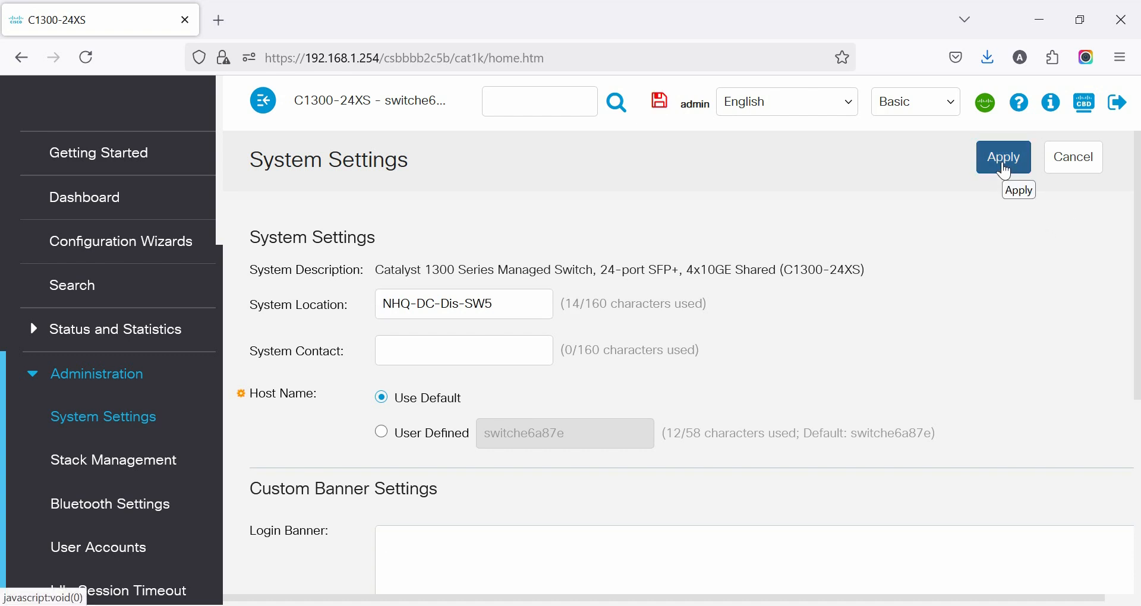
left_click(1003, 157)
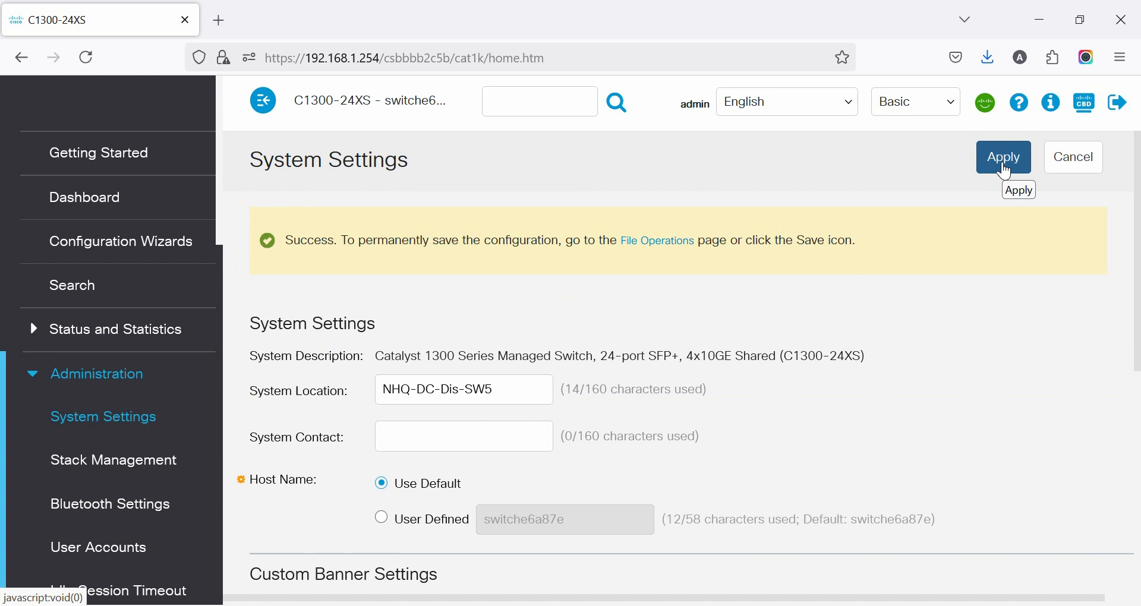
mouse_move(655, 240)
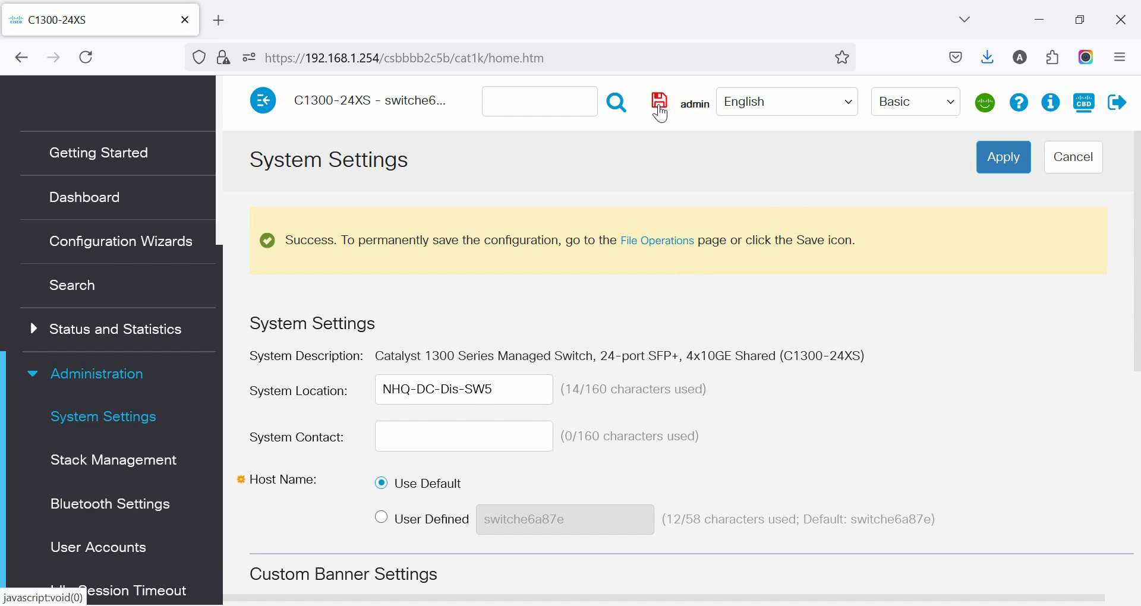
left_click(658, 100)
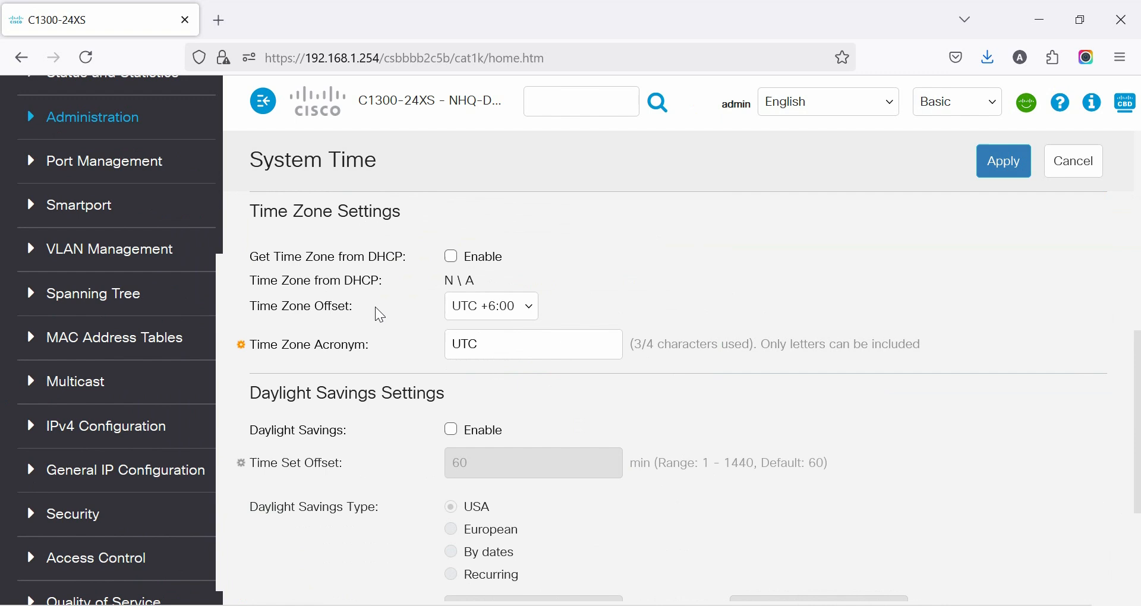
mouse_move(94, 255)
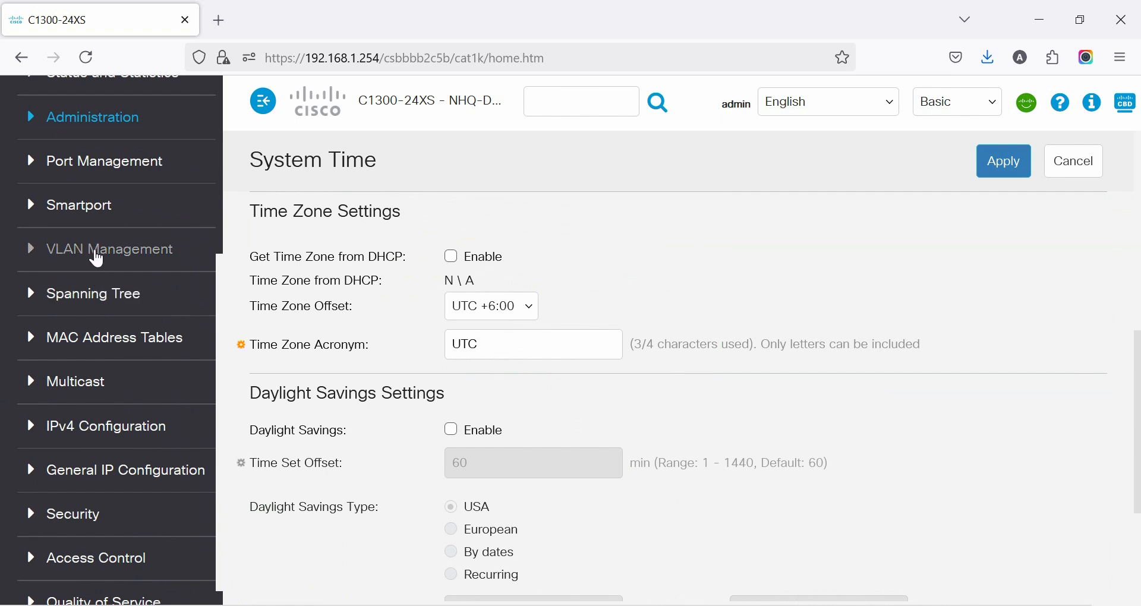
Step: Go to VLAN Management > VLAN Settings and begin adding a VLAN
left_click(109, 249)
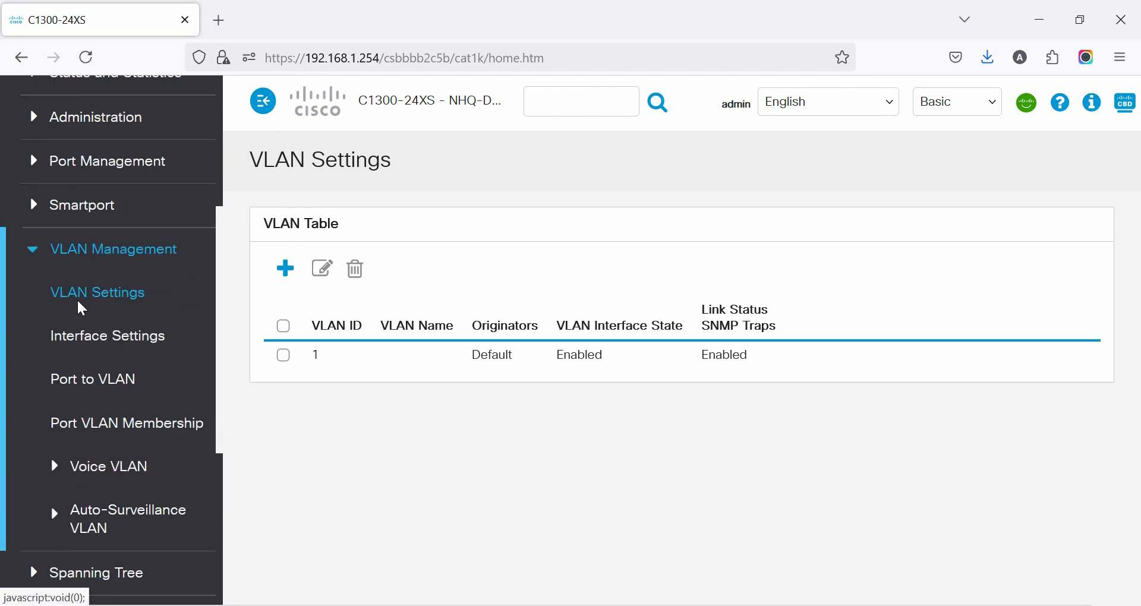
left_click(97, 292)
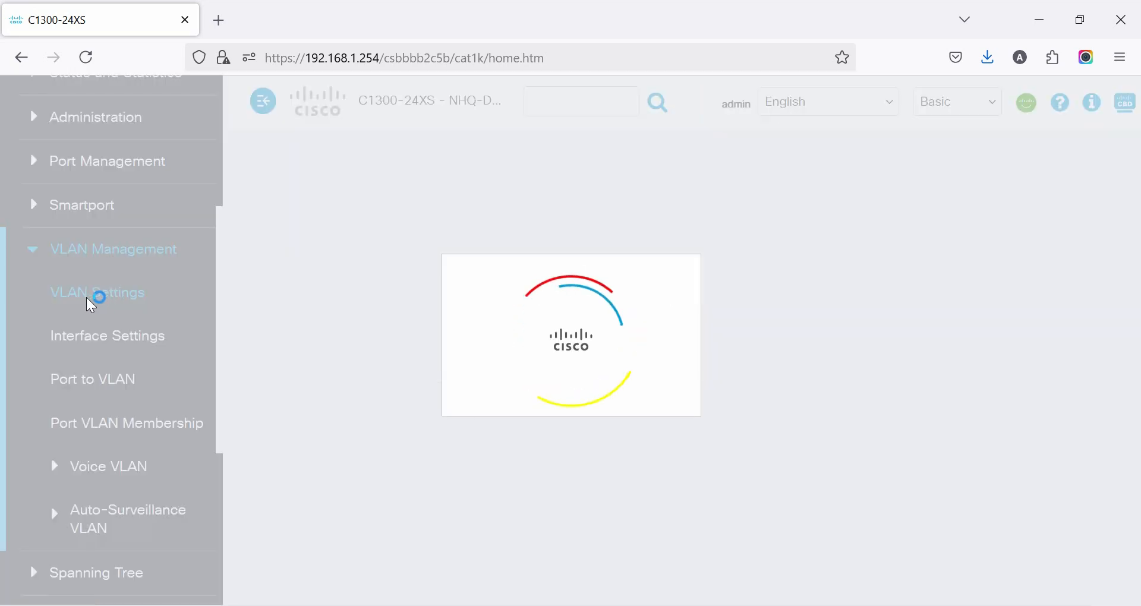
left_click(97, 291)
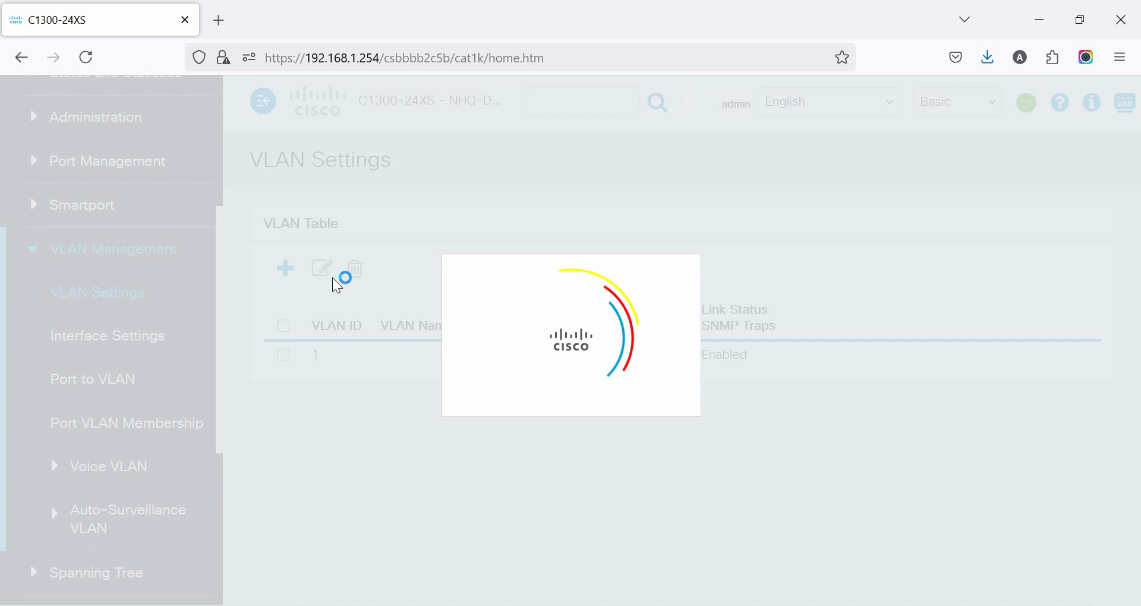
Step: Add VLAN ID 200 named DC-MGMT-VLAN, apply, and close the dialog
left_click(284, 268)
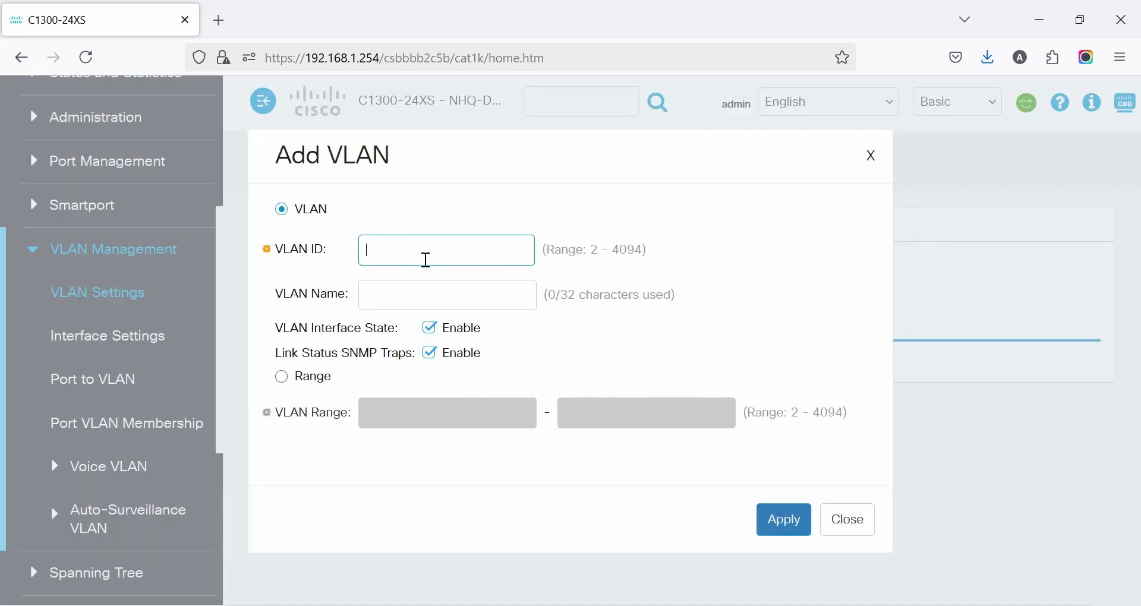
type("200")
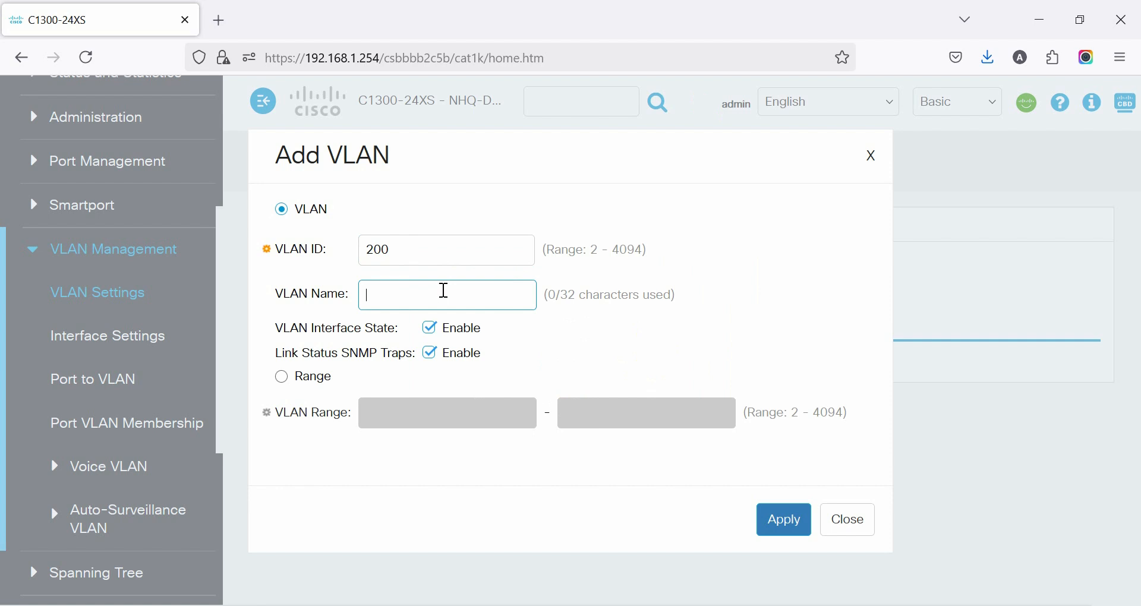
type("NHQ-DC-")
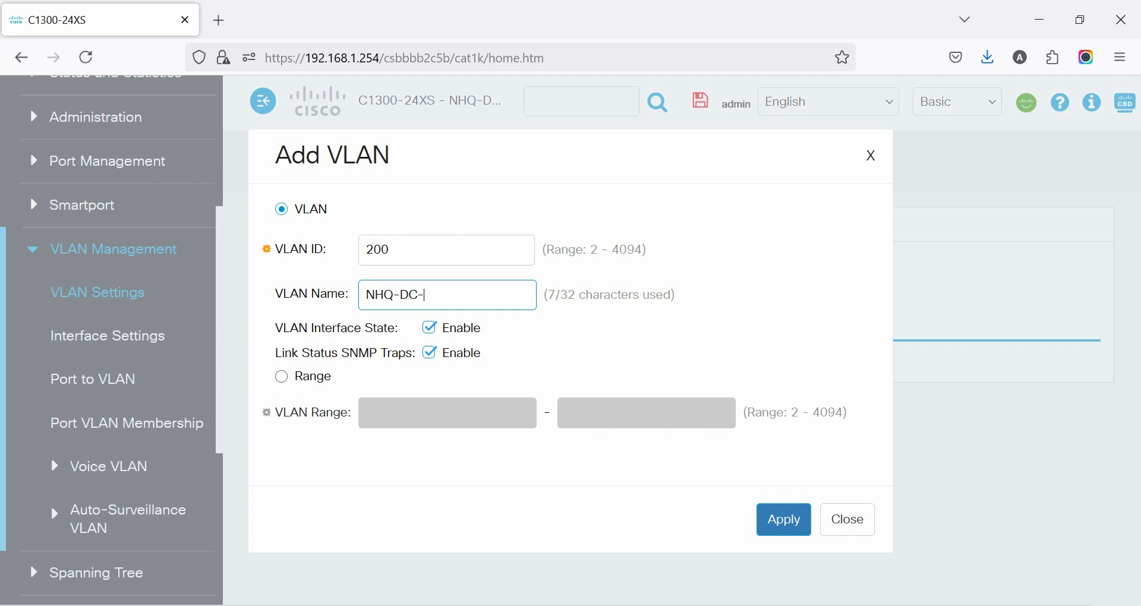
type("MGM")
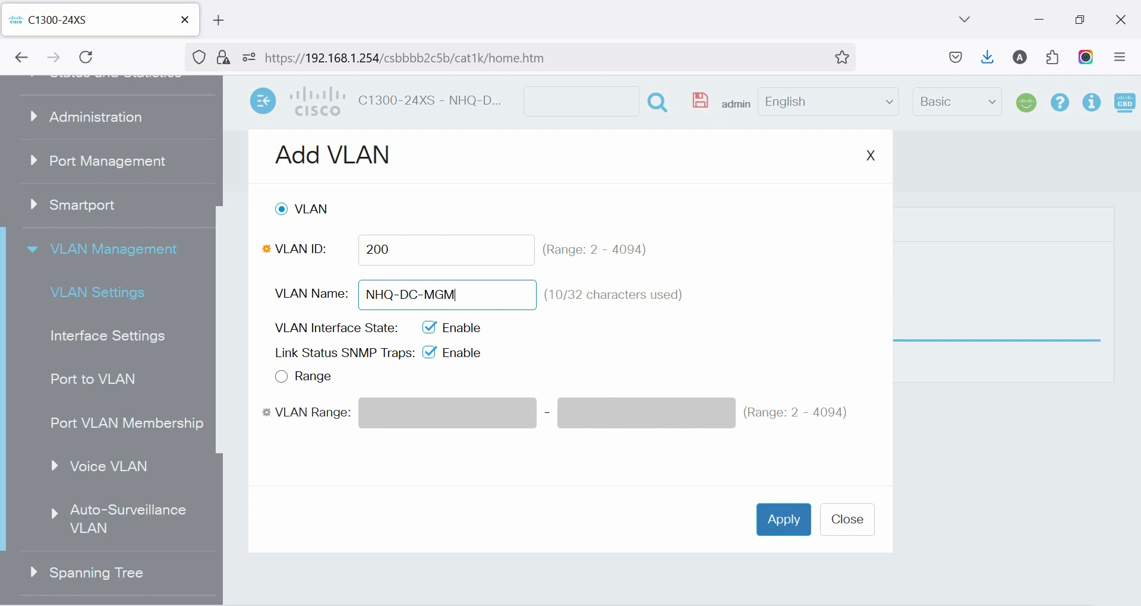
type("T")
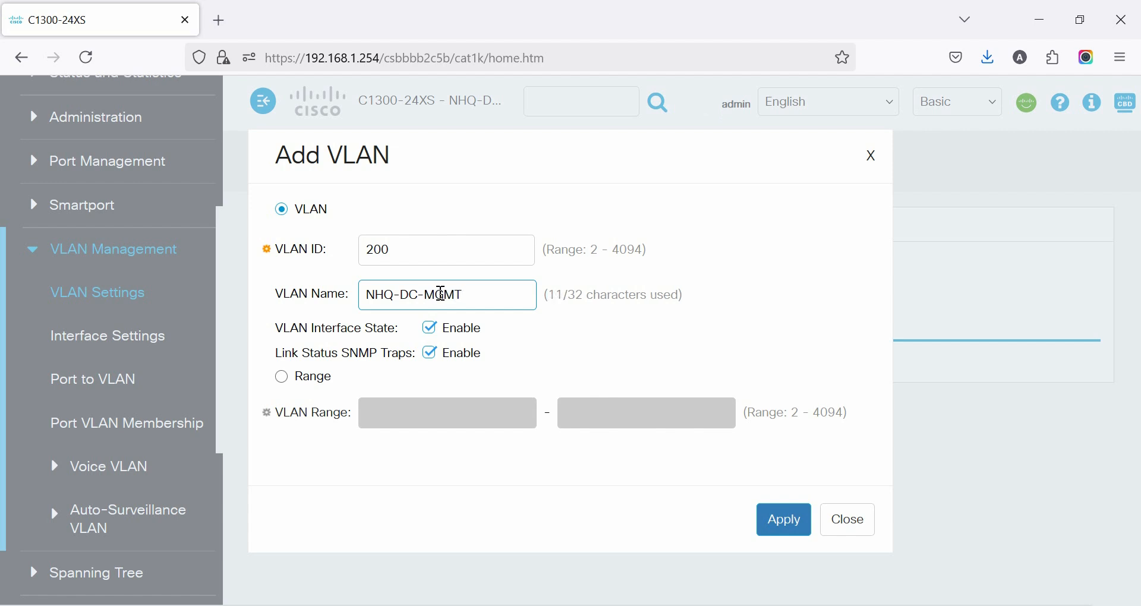
left_click(783, 519)
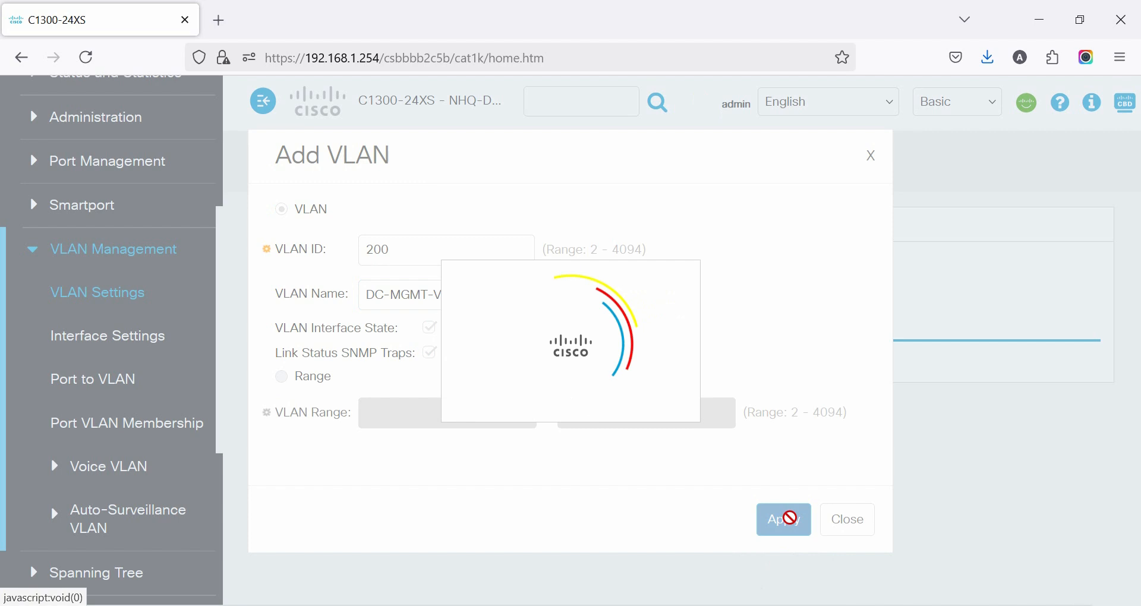
left_click(783, 520)
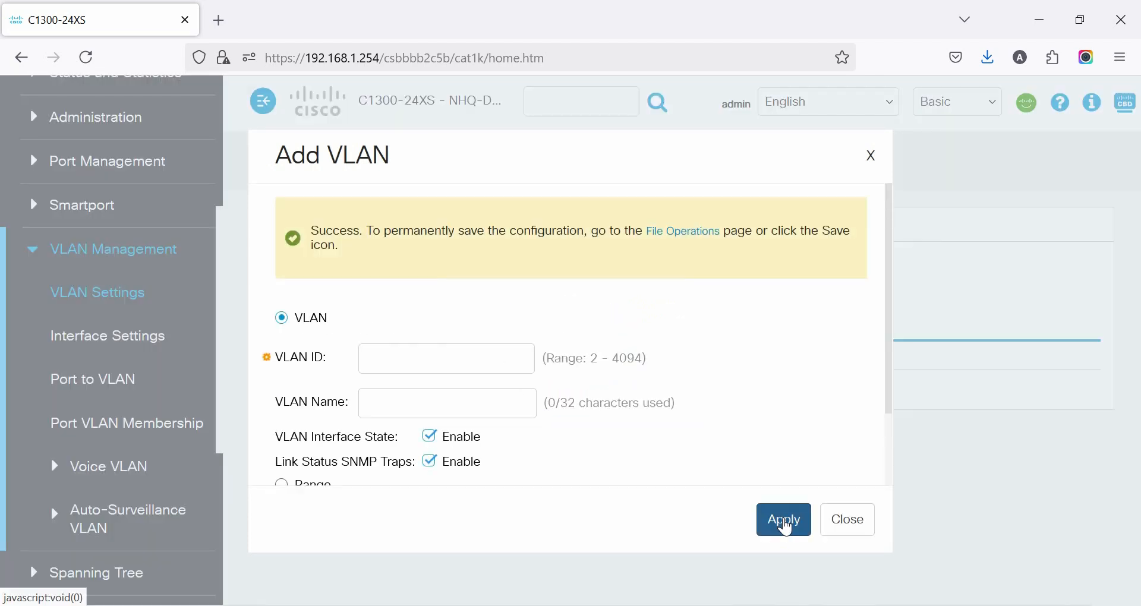
mouse_move(894, 164)
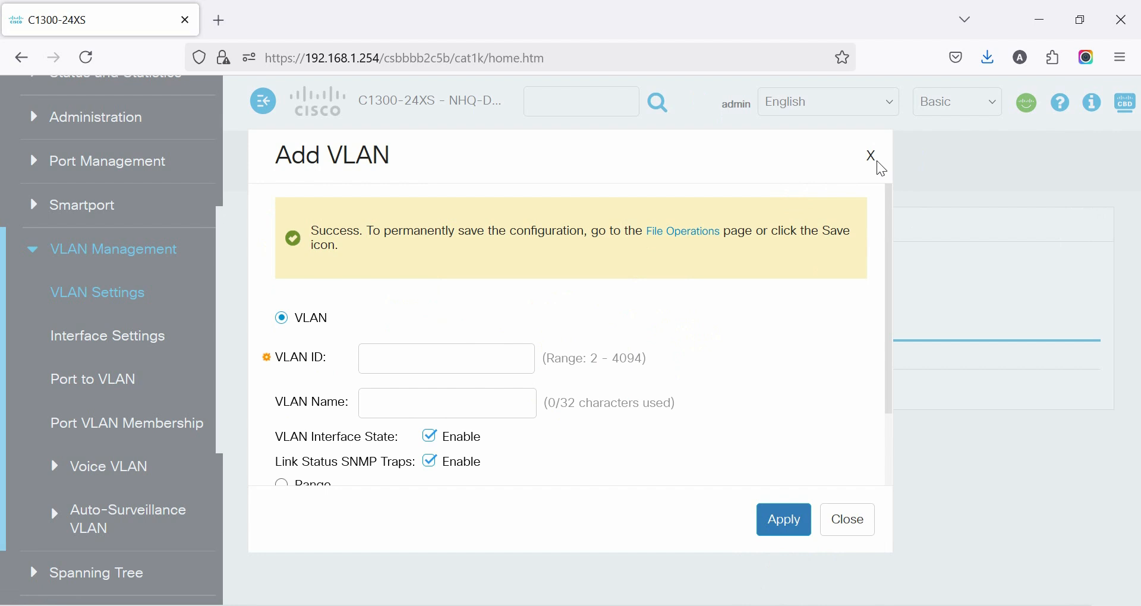
left_click(870, 155)
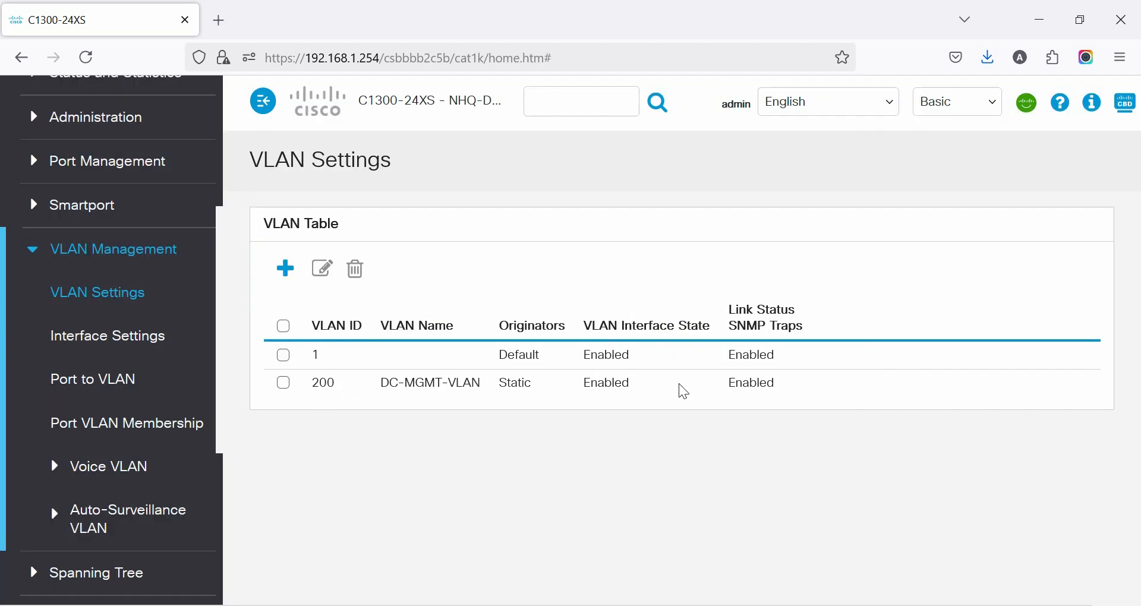
Step: Open Port VLAN Membership, select port XG4, and choose Join VLAN
left_click(92, 378)
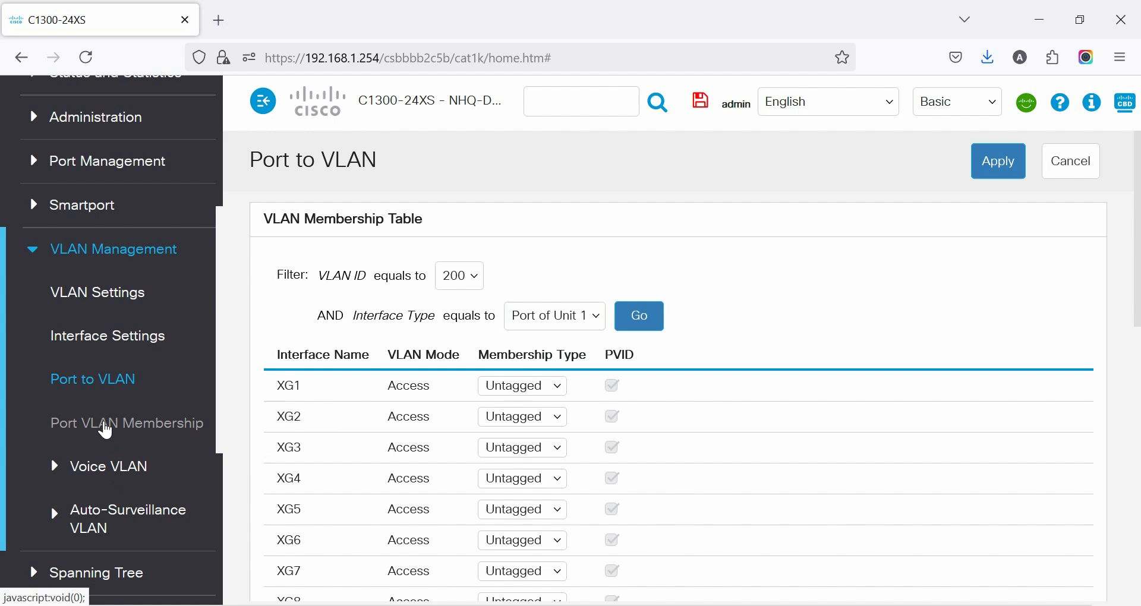
left_click(127, 423)
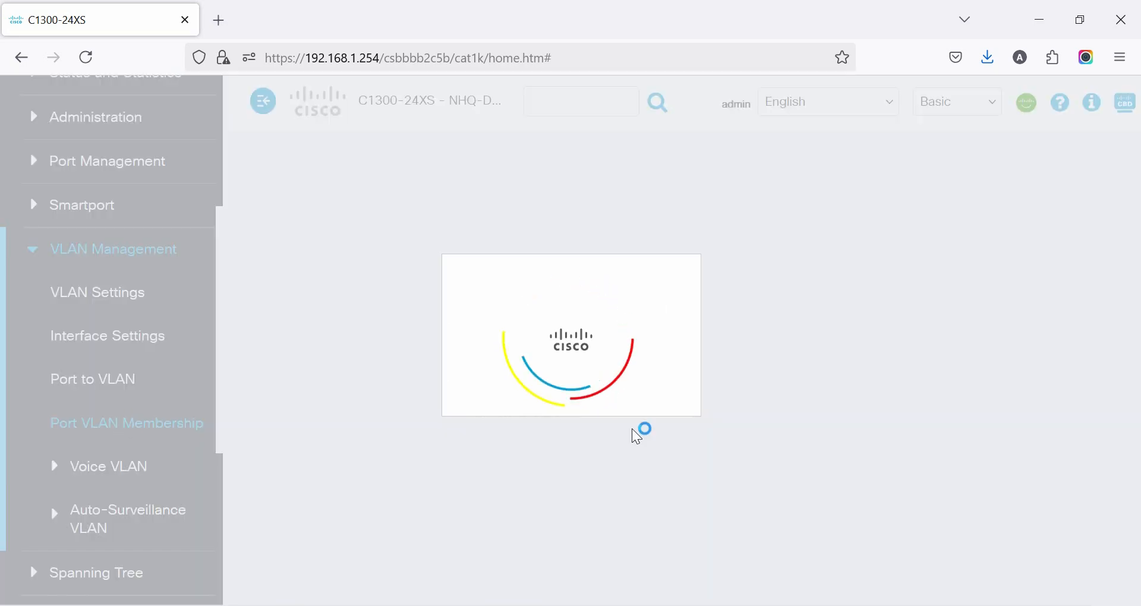
left_click(126, 423)
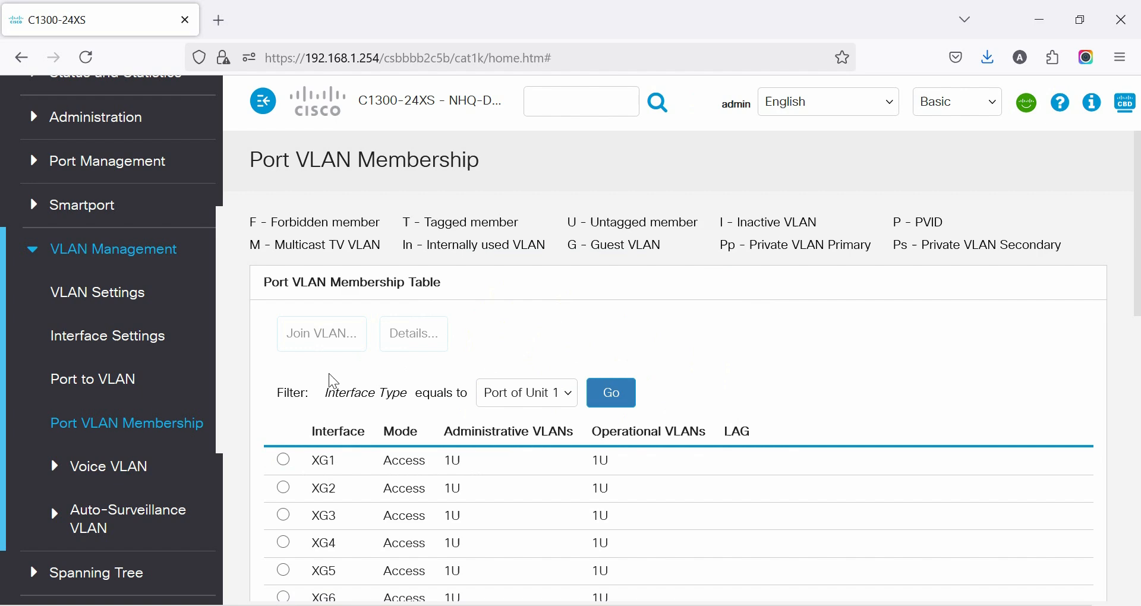
left_click(282, 449)
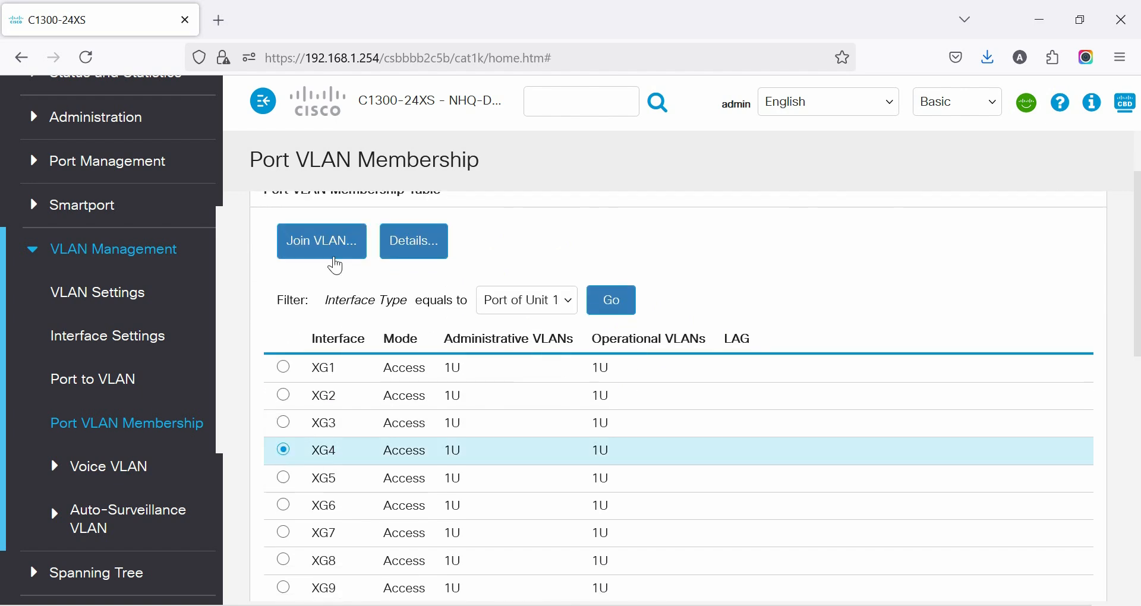
left_click(321, 240)
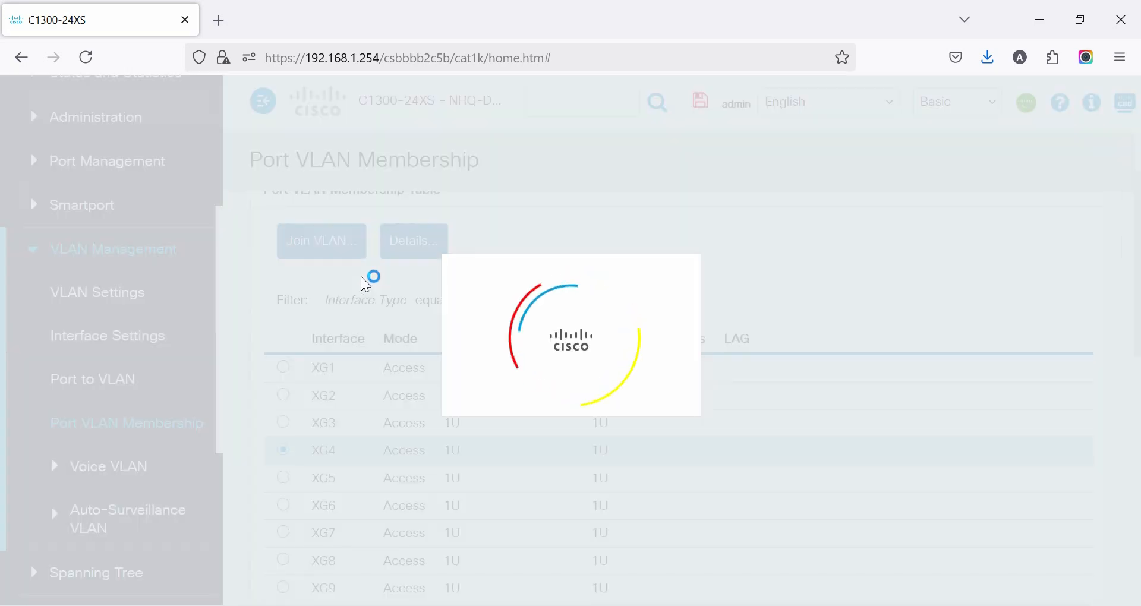
Step: Set port XG4's access VLAN ID to 200, apply, and close the editor
left_click(412, 241)
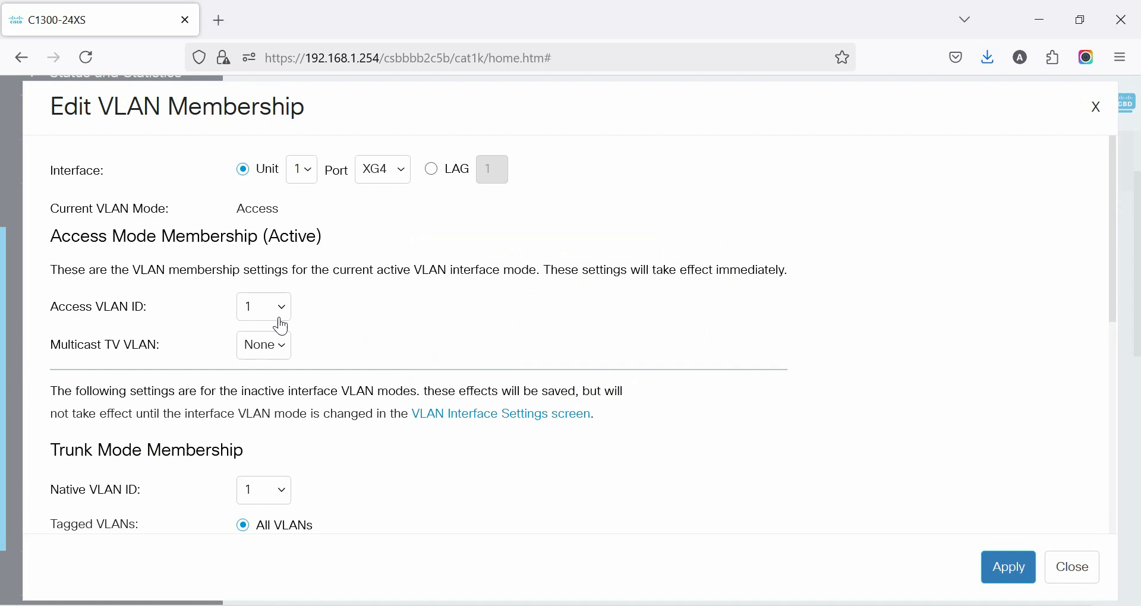
scroll("down", 3)
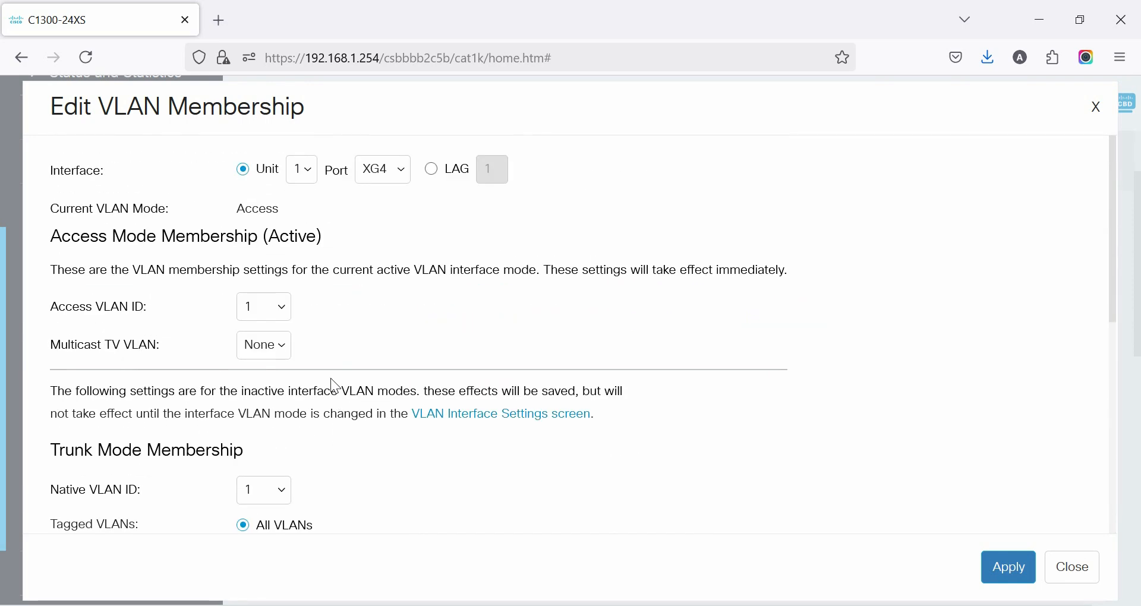
left_click(301, 169)
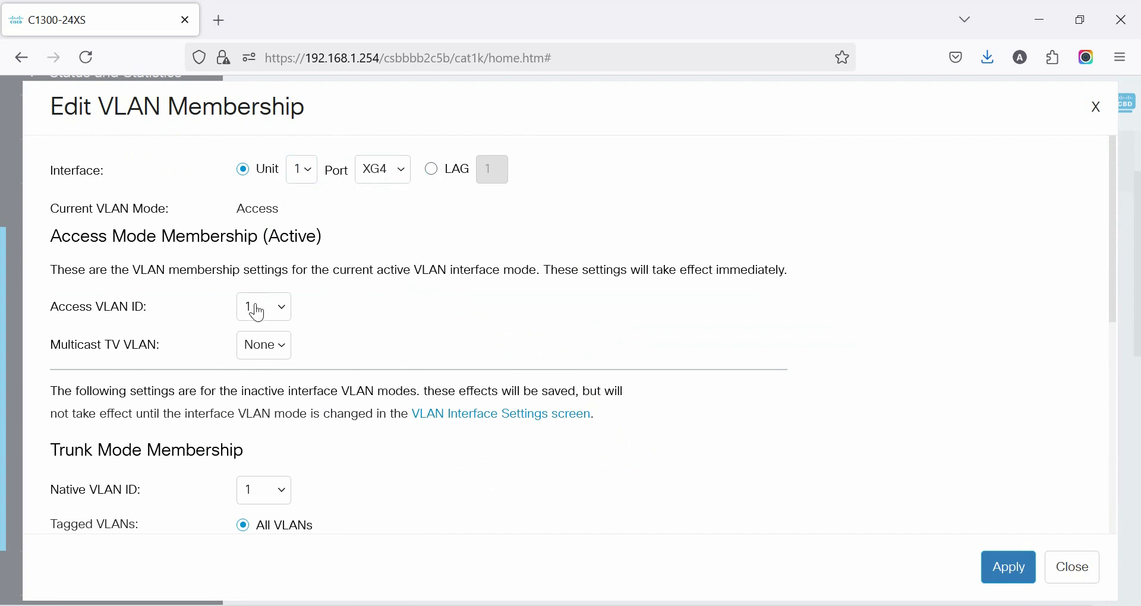
left_click(262, 307)
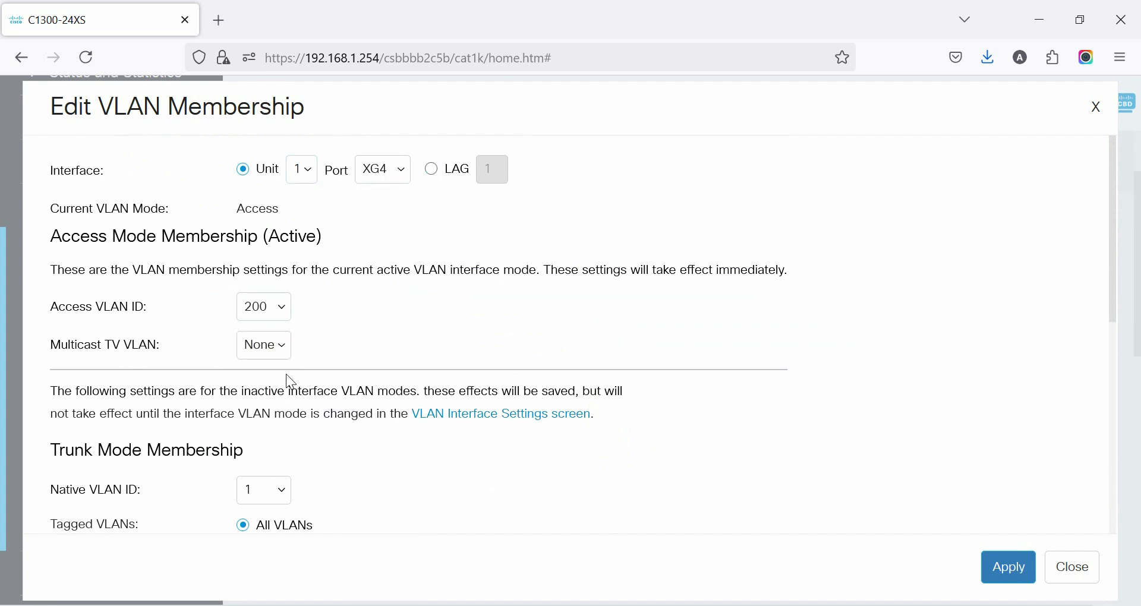
mouse_move(426, 346)
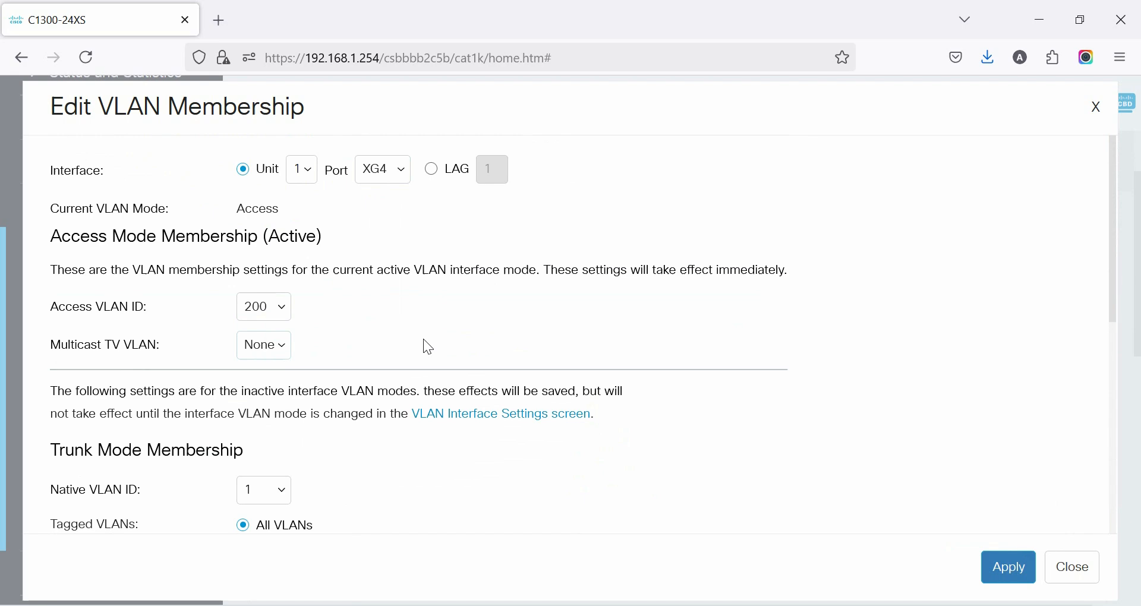
scroll("down", 3)
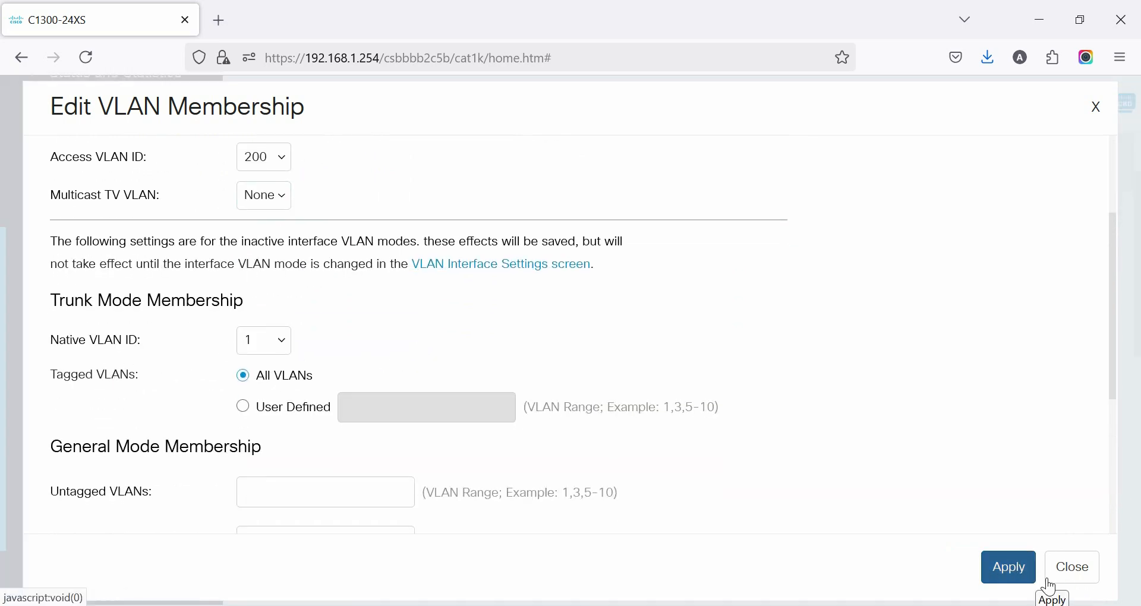
left_click(1008, 568)
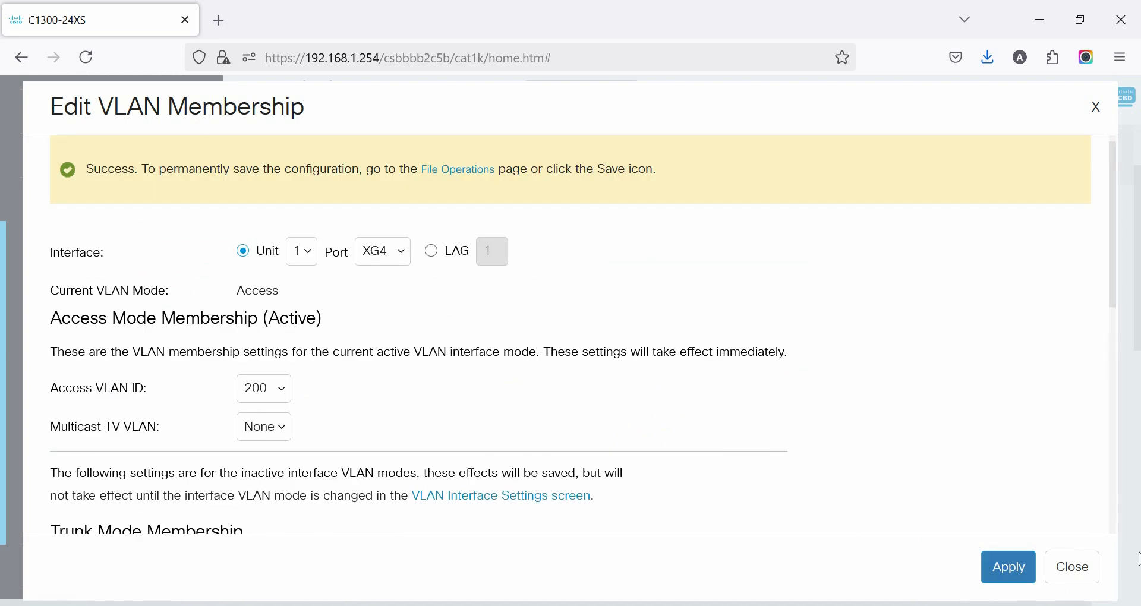
left_click(1070, 567)
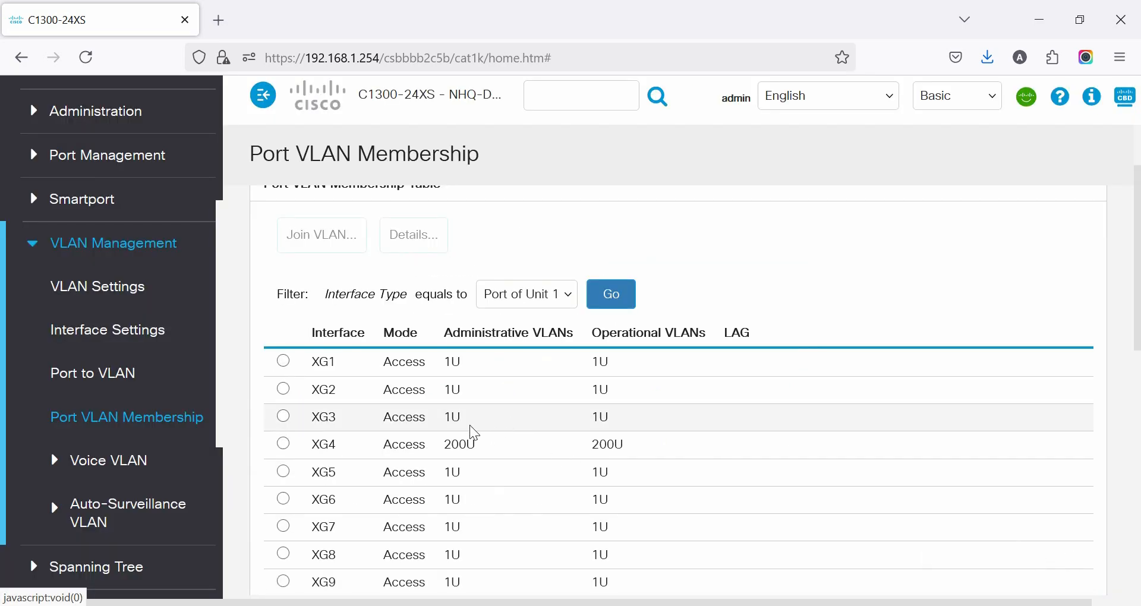
Step: Open VLAN Interface Settings filtered to Unit 1 ports and edit port XG24
left_click(93, 373)
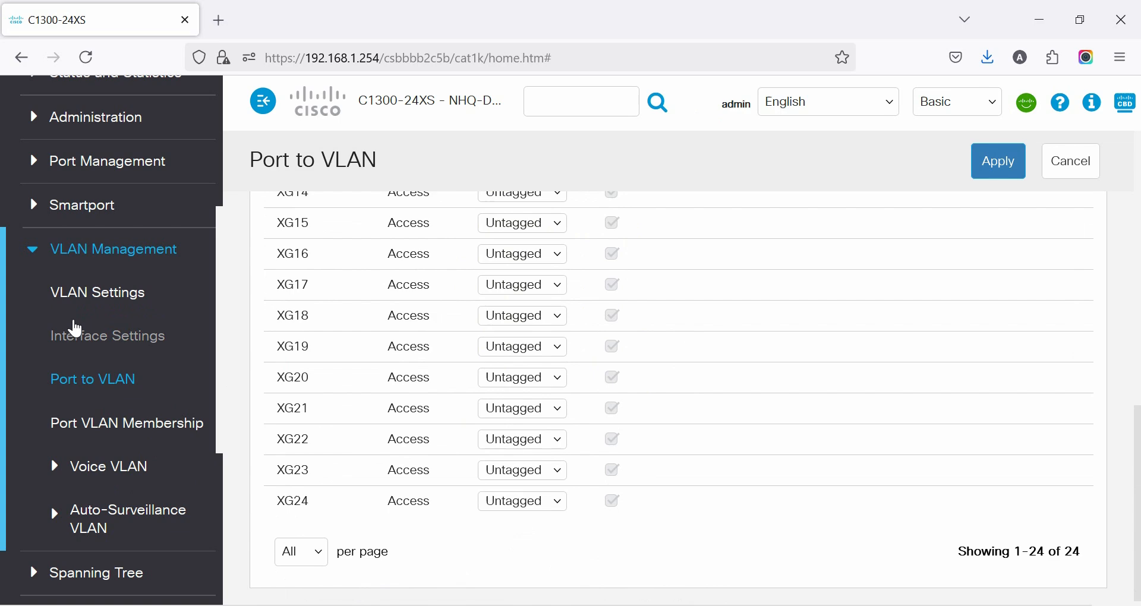
left_click(108, 335)
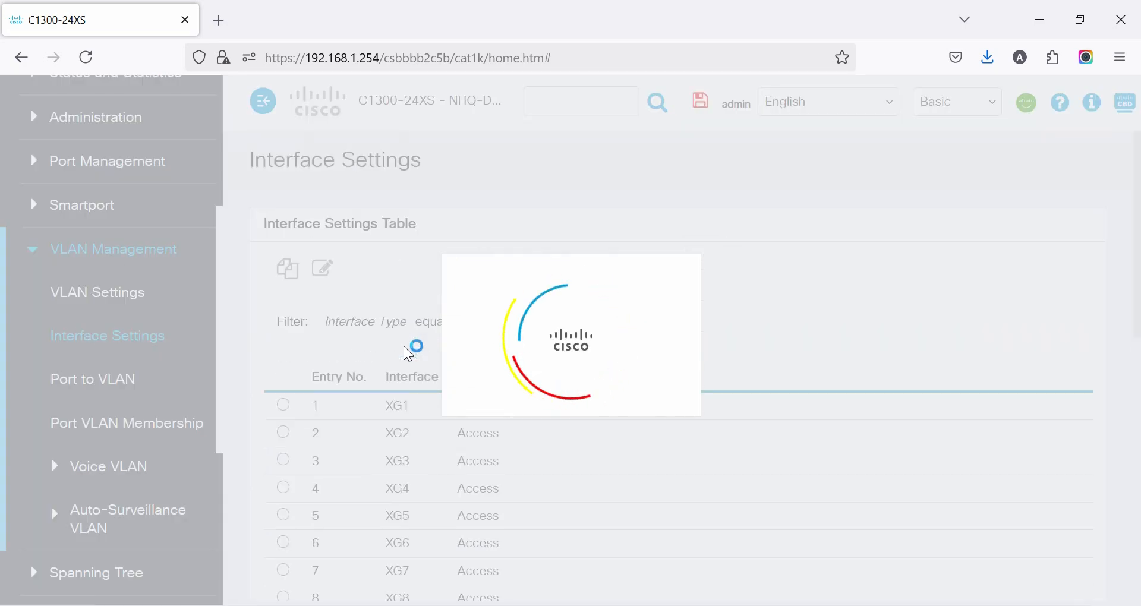
left_click(524, 321)
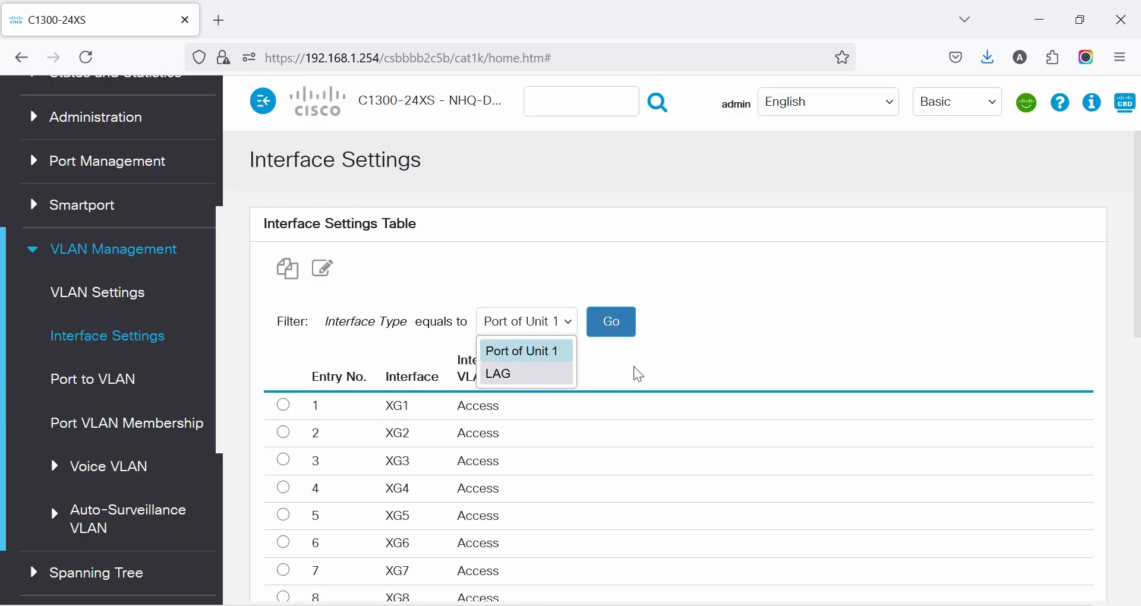
left_click(282, 497)
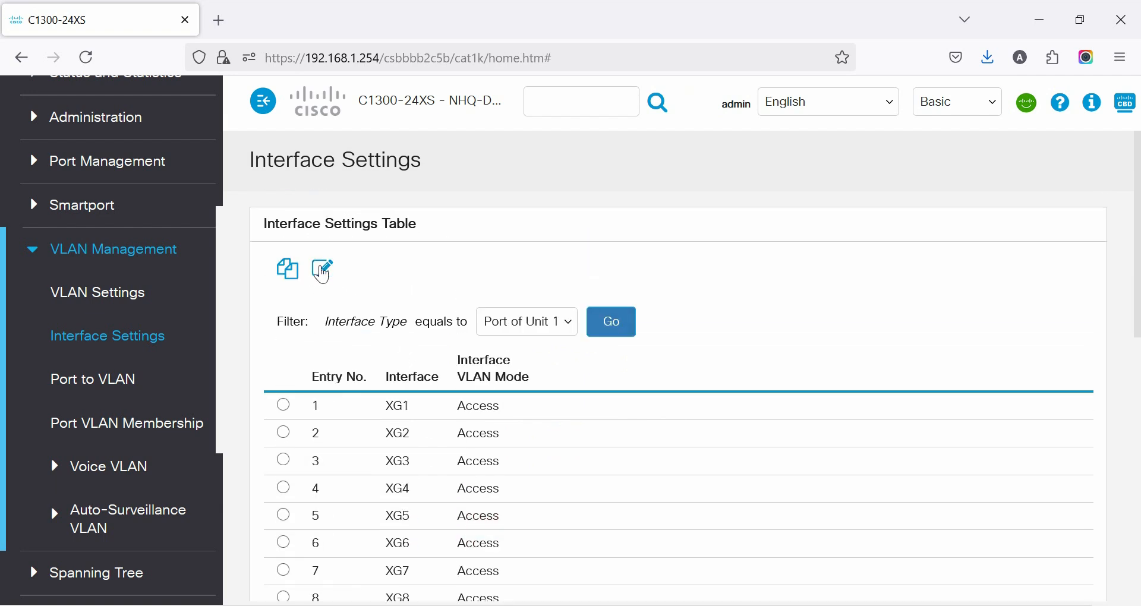
left_click(321, 269)
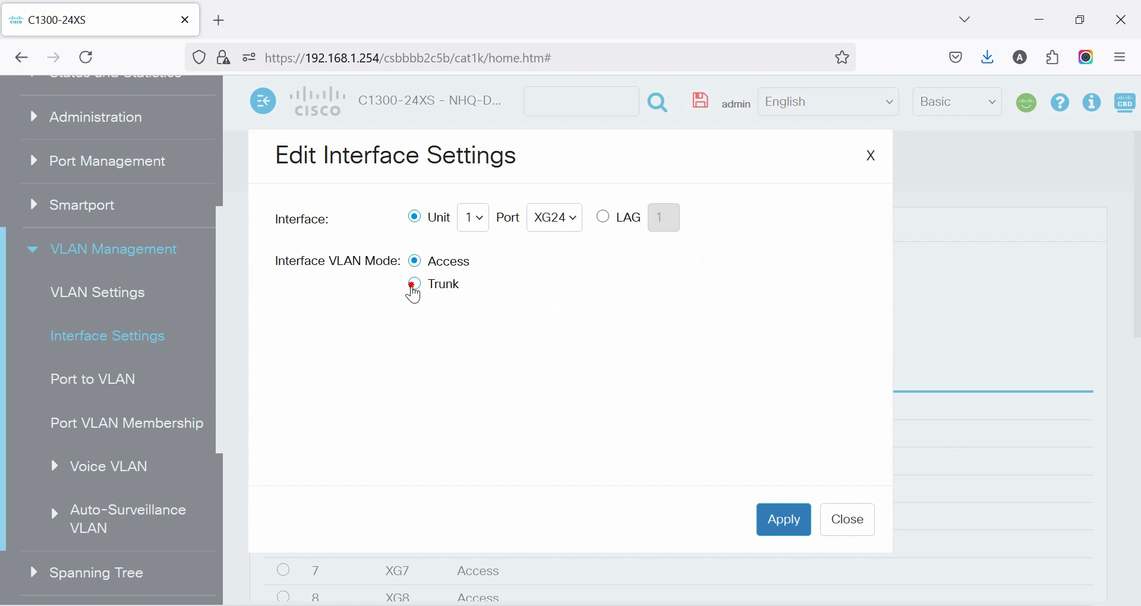
Step: Switch port XG24's VLAN mode to Trunk, apply, and close
left_click(414, 284)
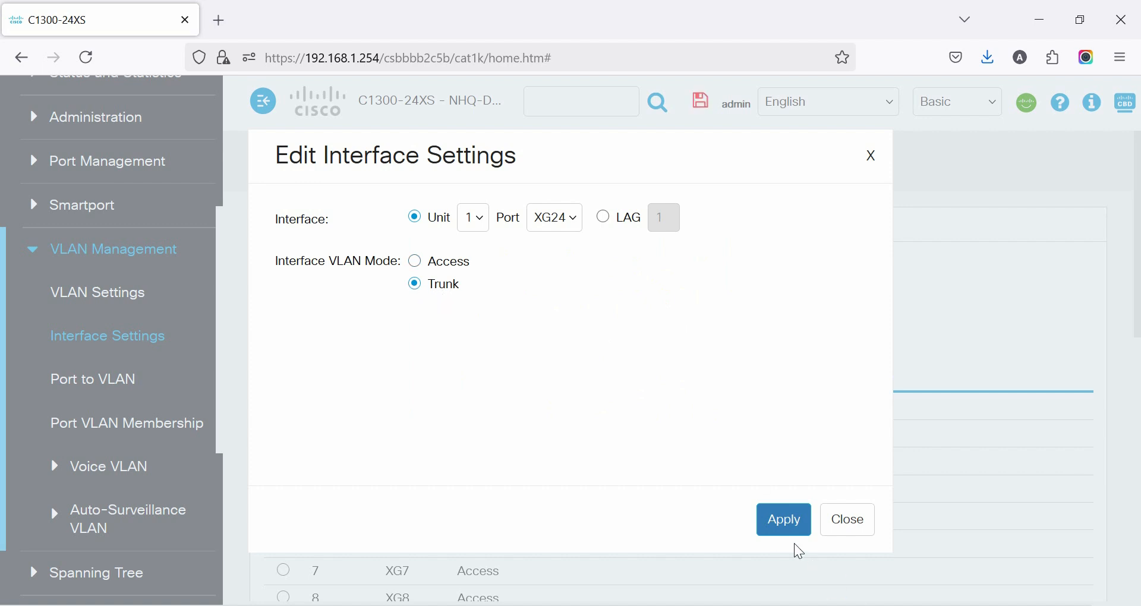
left_click(784, 520)
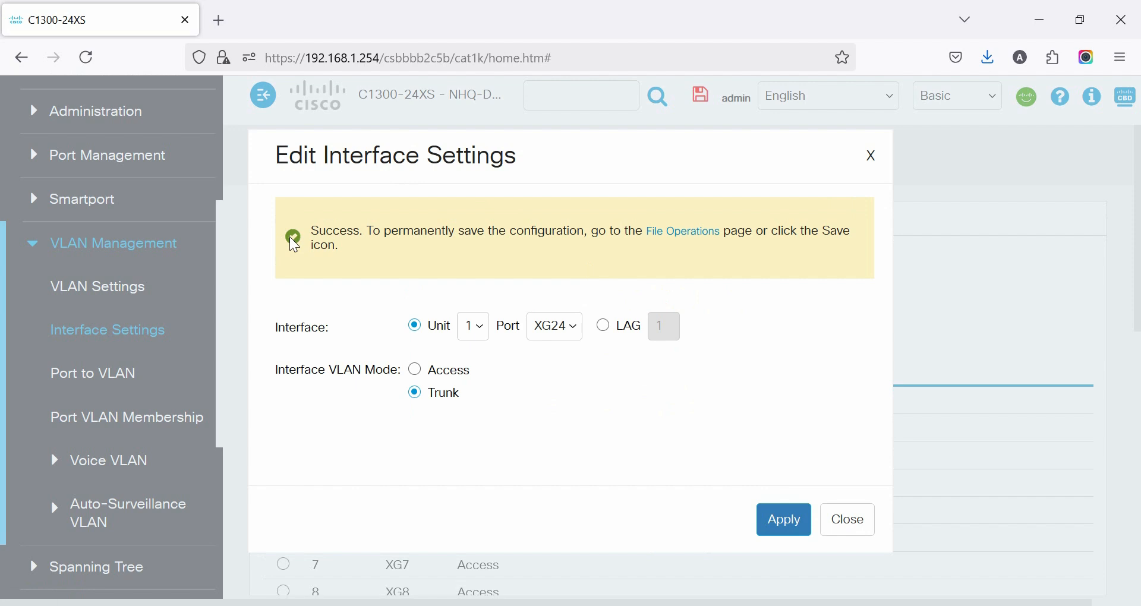
left_click(846, 519)
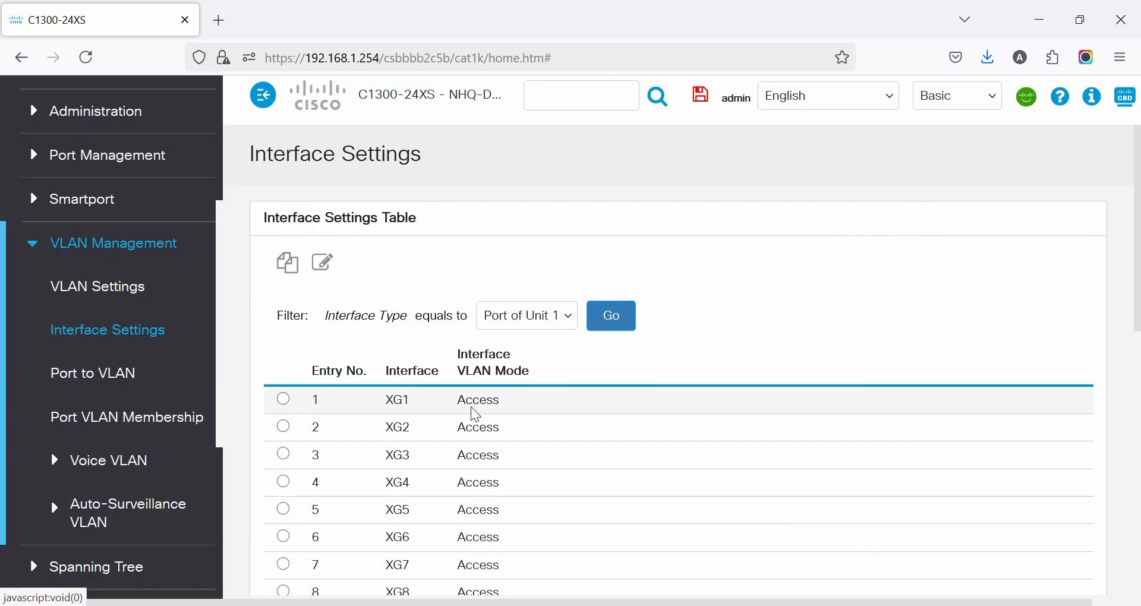
Step: View Port VLAN Membership to confirm XG4 untagged in VLAN 200 and XG24 trunking tagged 200
left_click(127, 416)
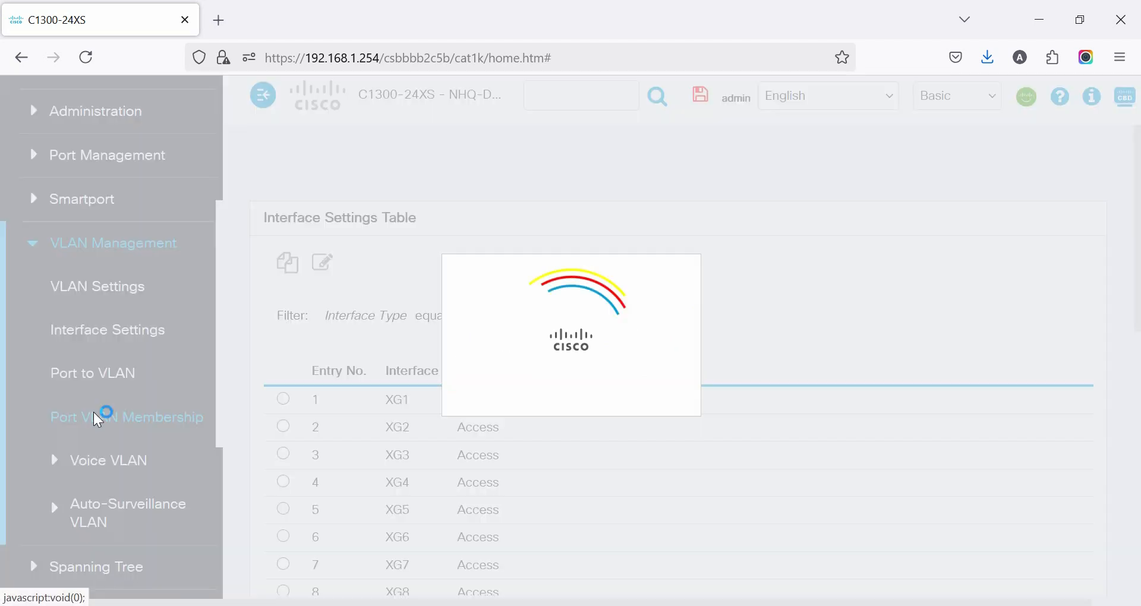
left_click(126, 418)
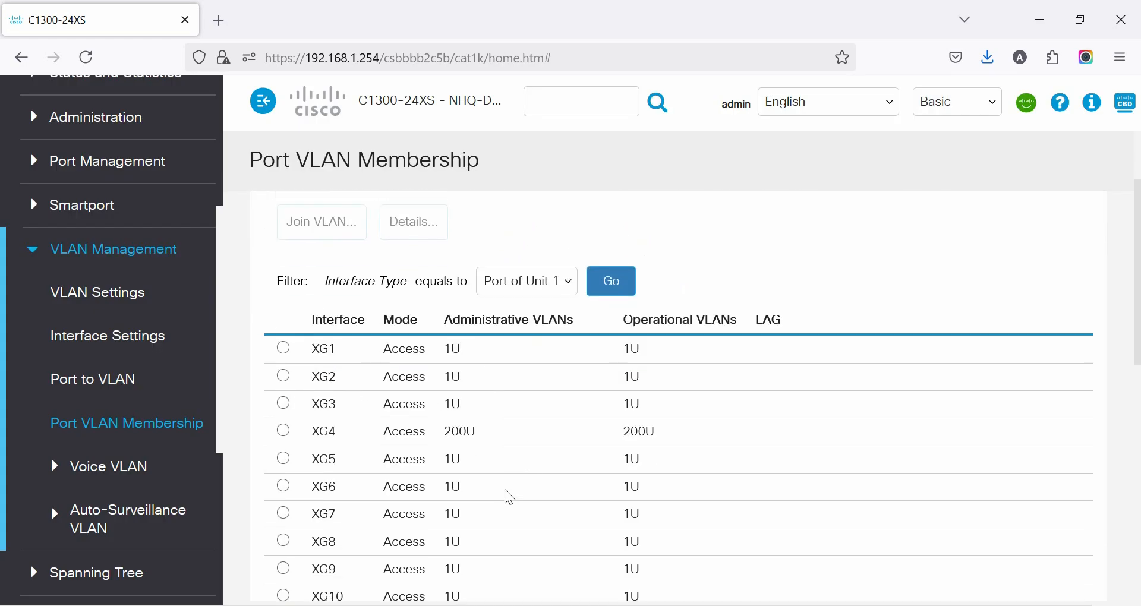
scroll("down", 3)
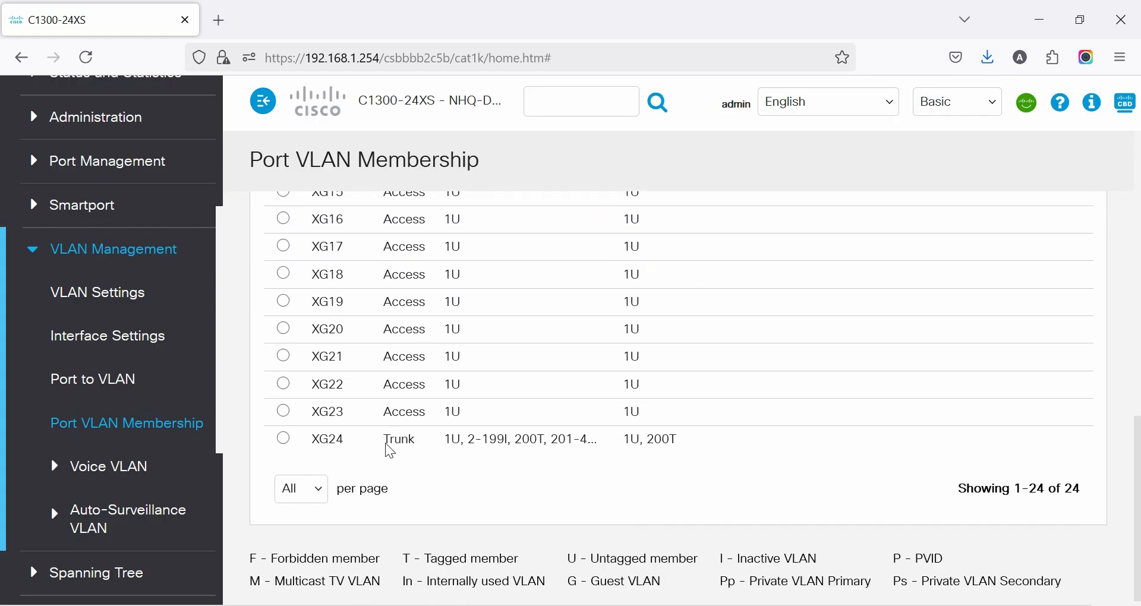